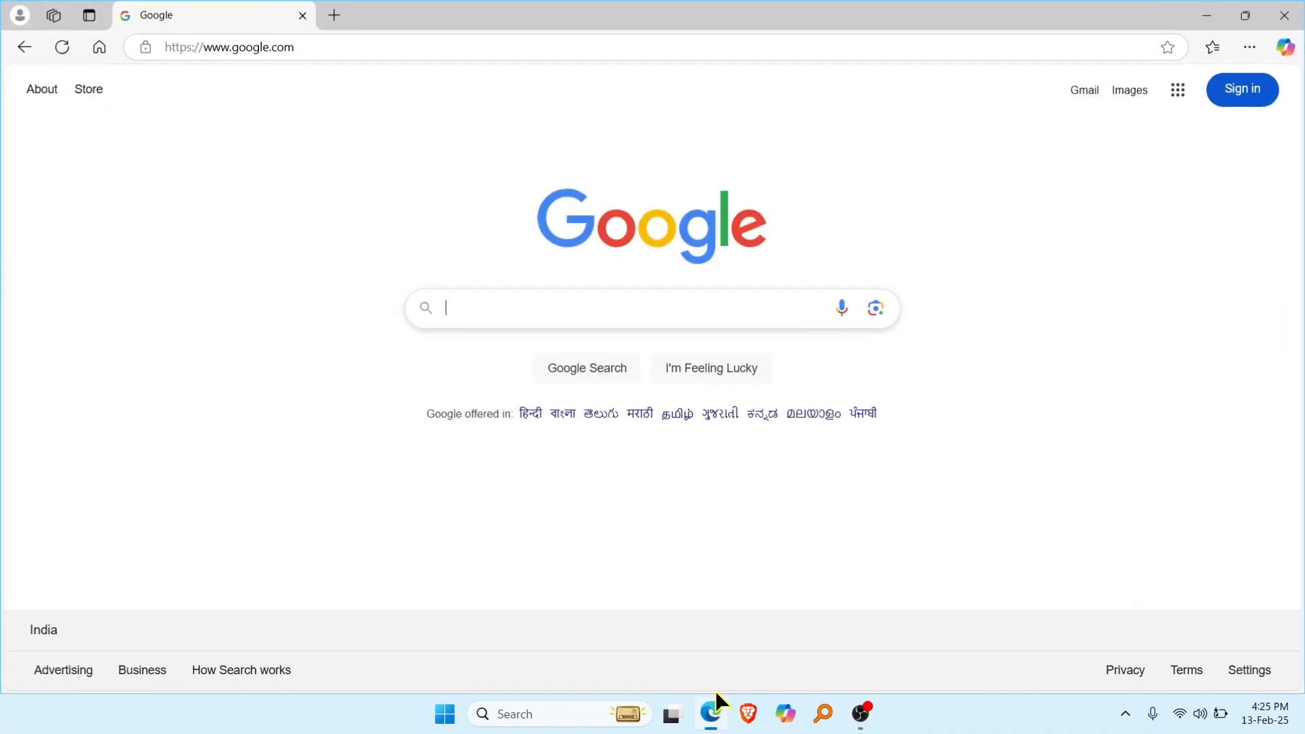
# Search for rufus, download rufus-4.6.exe from rufus.ie and launch it.
pyautogui.write('r')
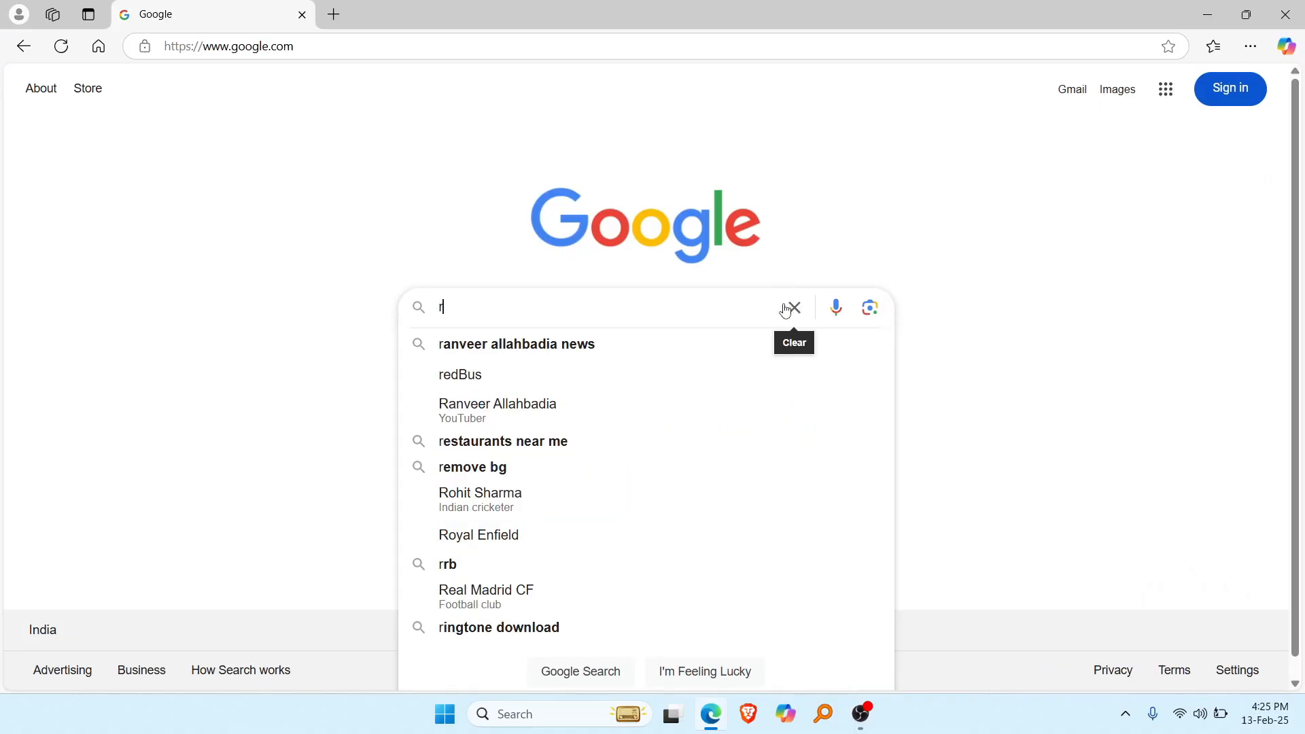
pyautogui.write('ufus do')
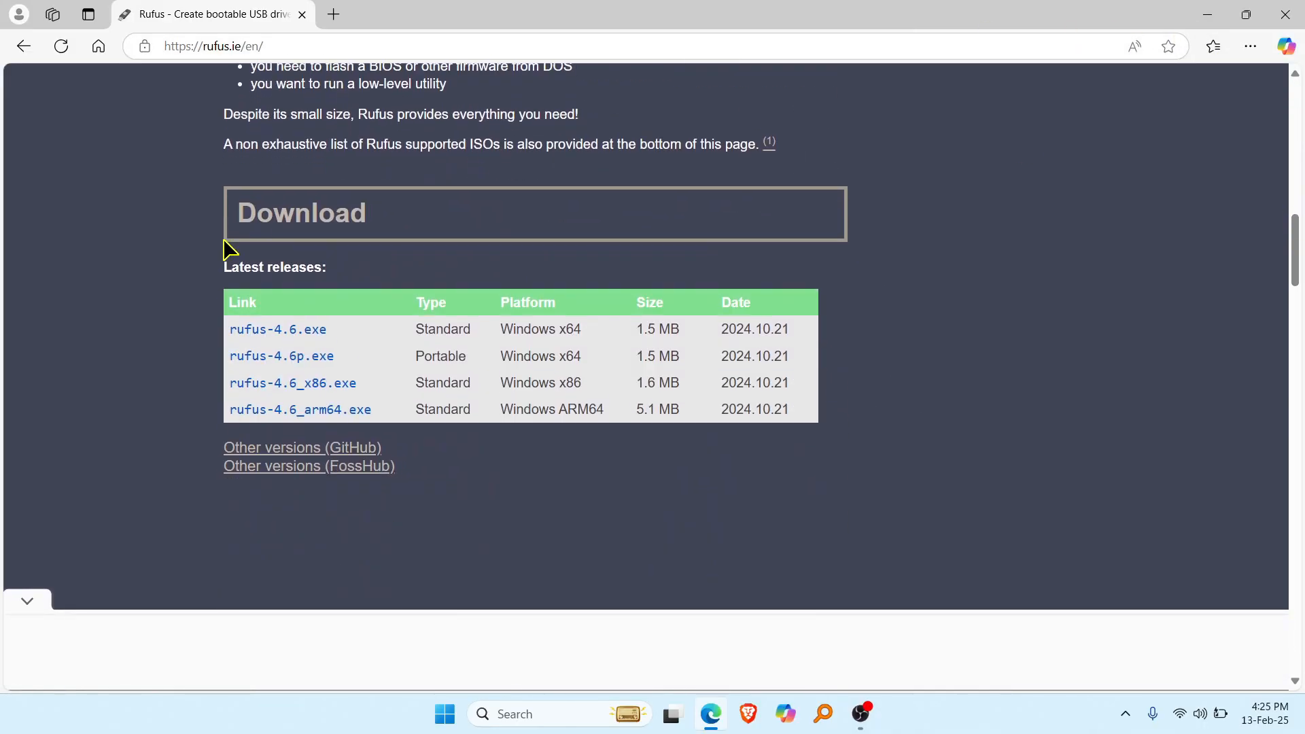
pyautogui.click(278, 329)
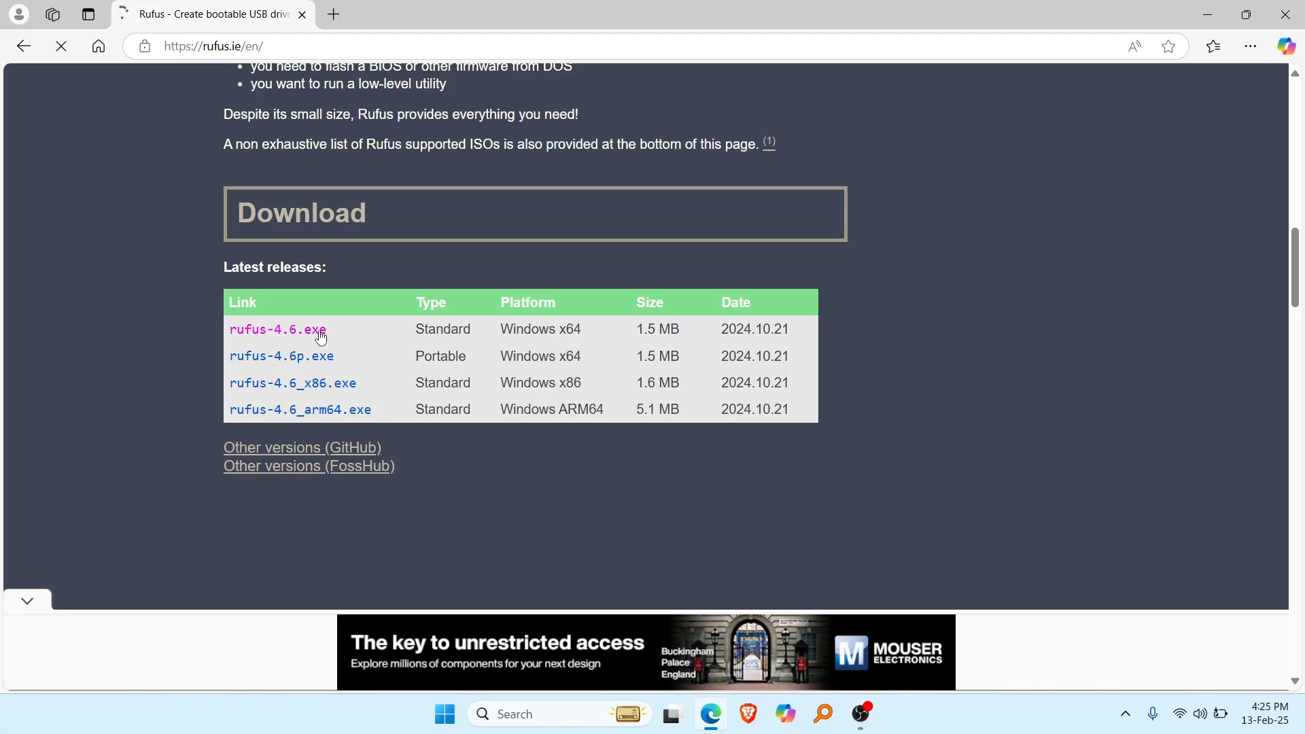
pyautogui.click(277, 329)
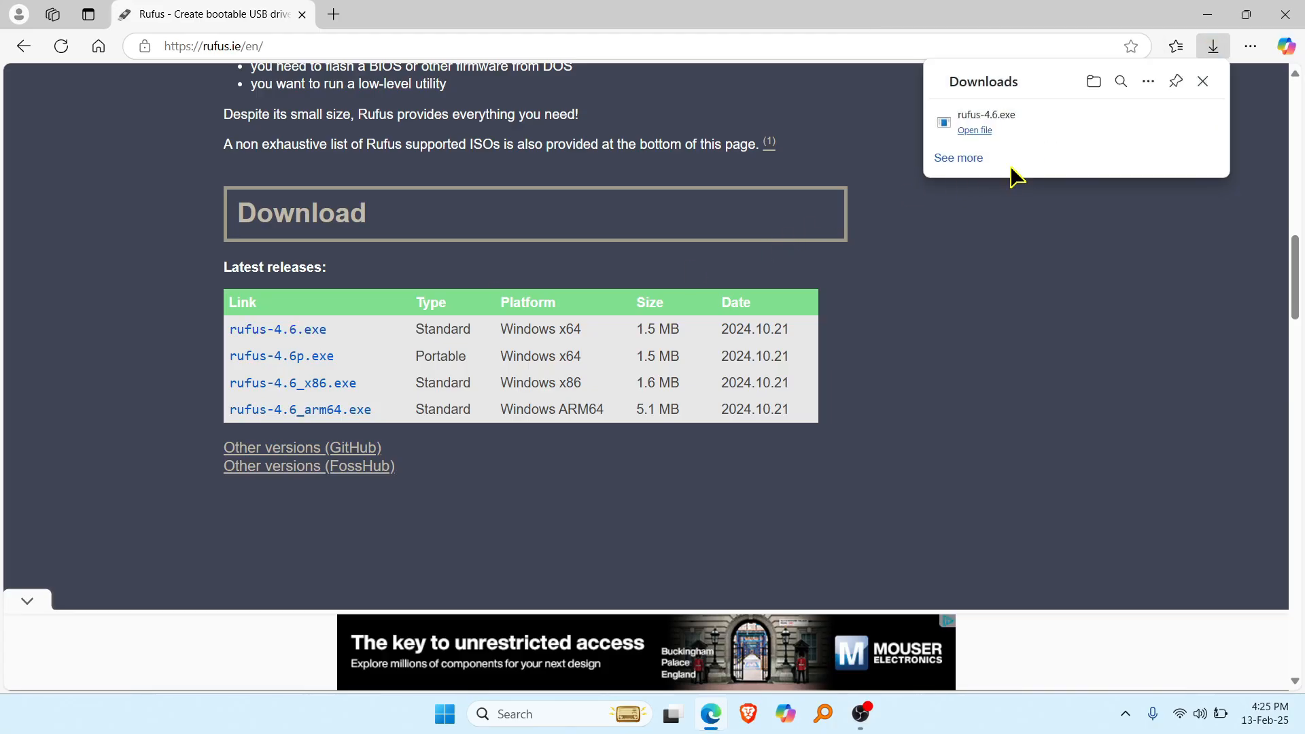
pyautogui.click(975, 131)
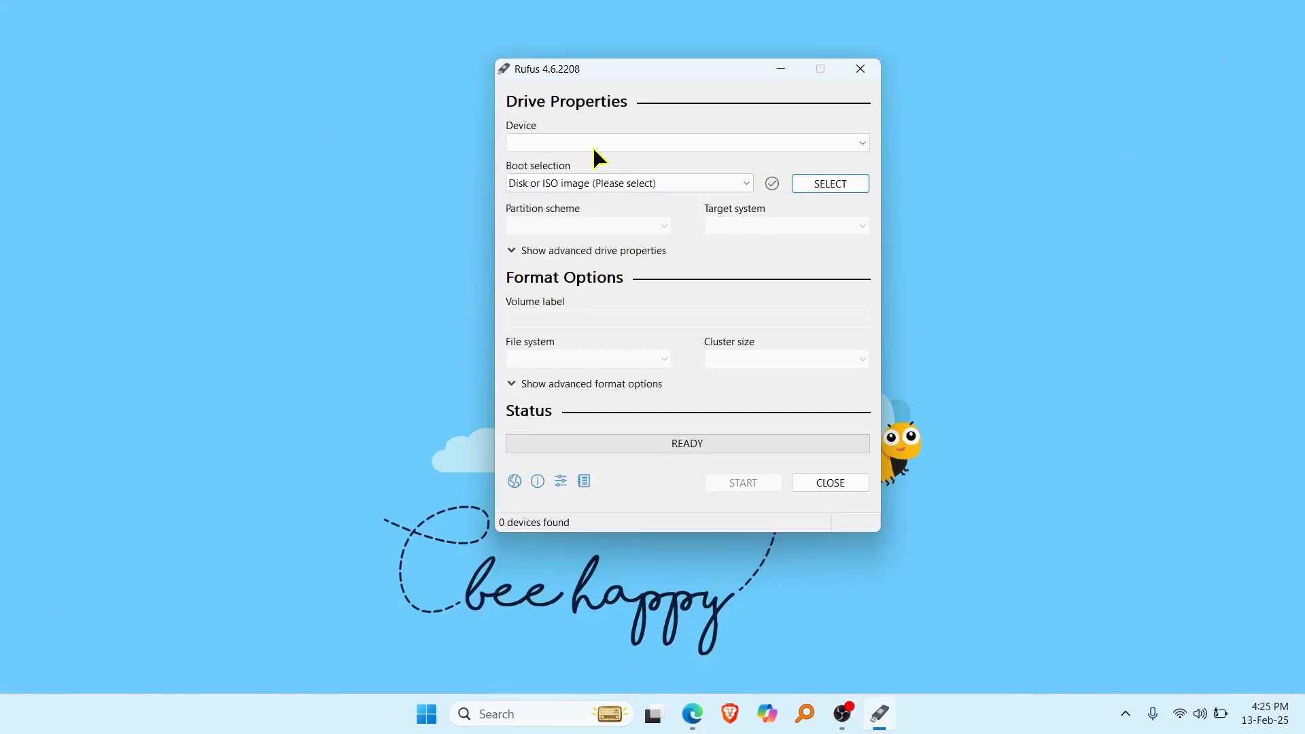
# Choose the 64 GB USB drive on E: as the target device.
pyautogui.click(860, 143)
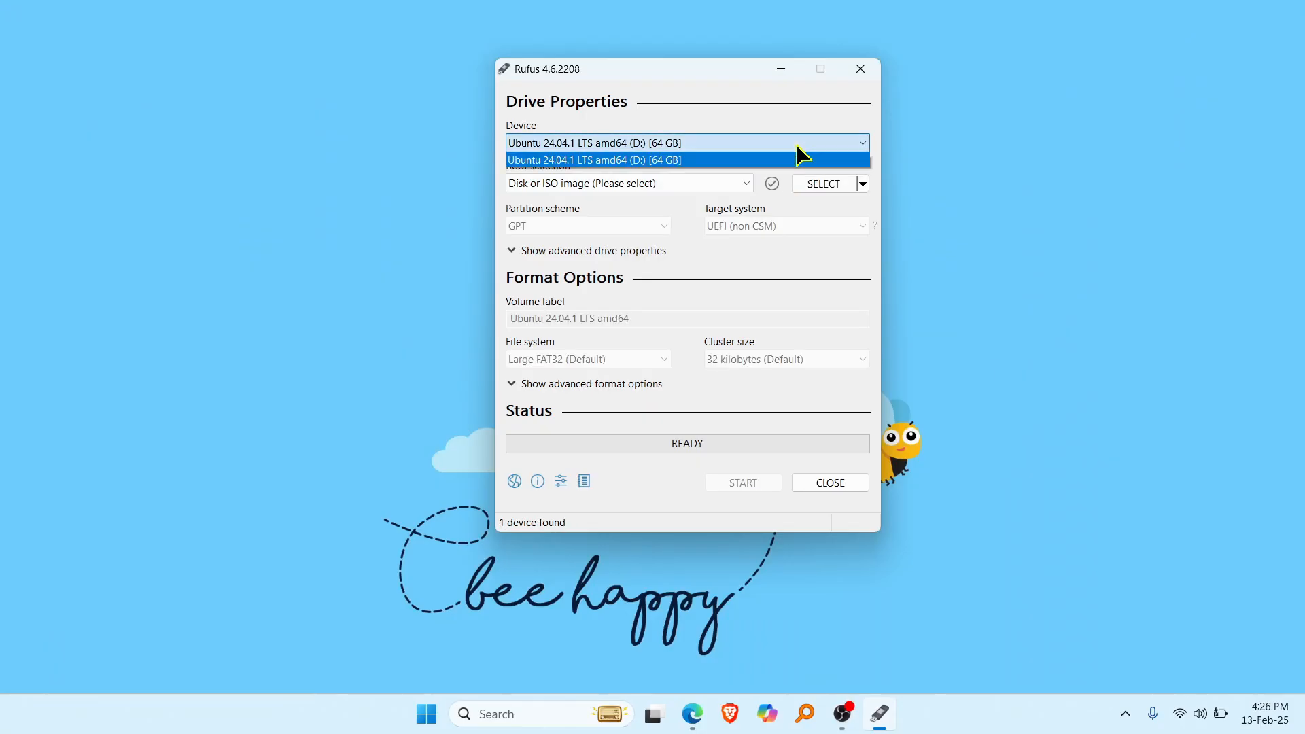
pyautogui.click(595, 161)
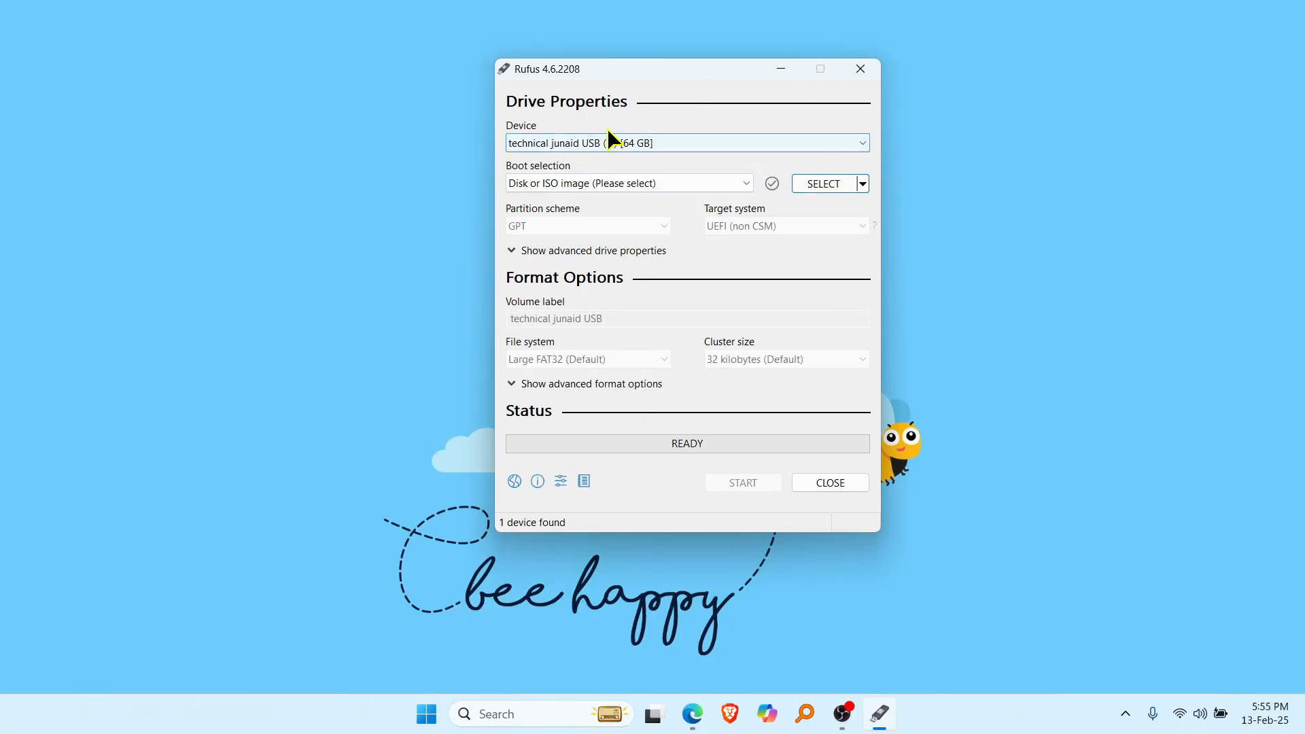
pyautogui.click(687, 143)
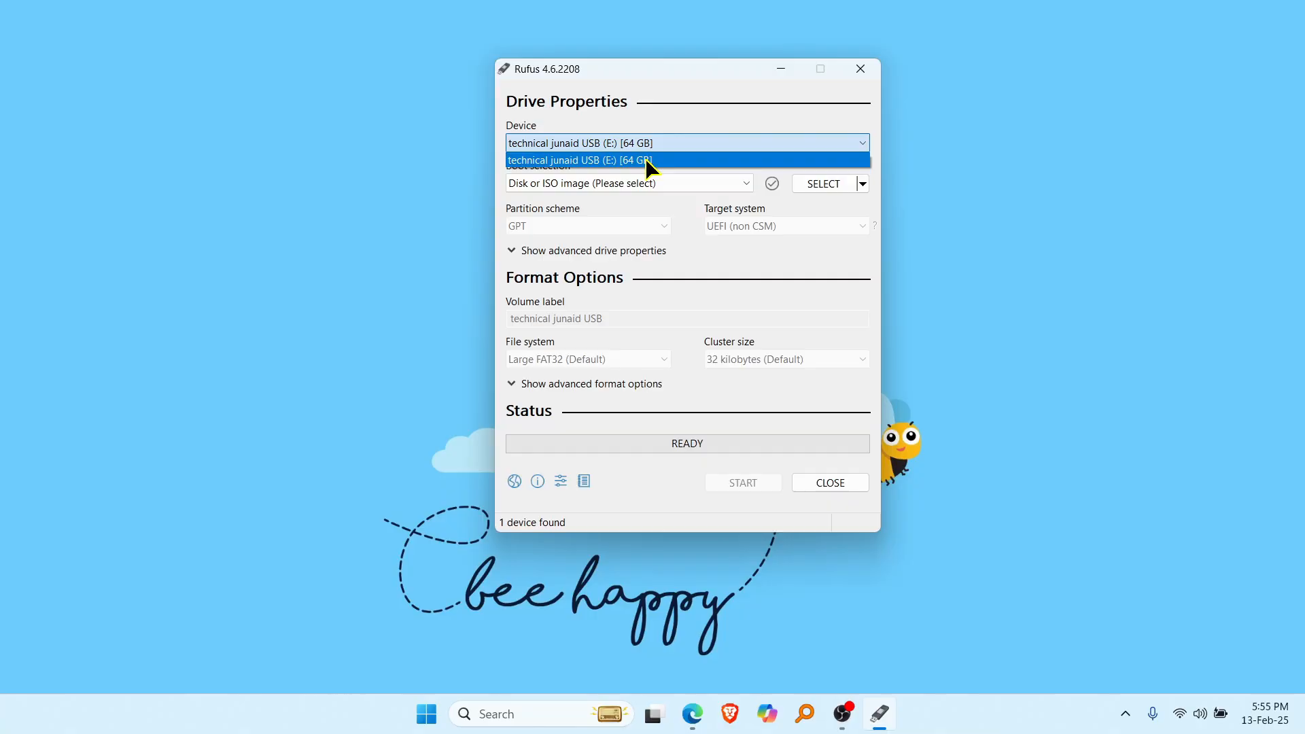
pyautogui.click(606, 160)
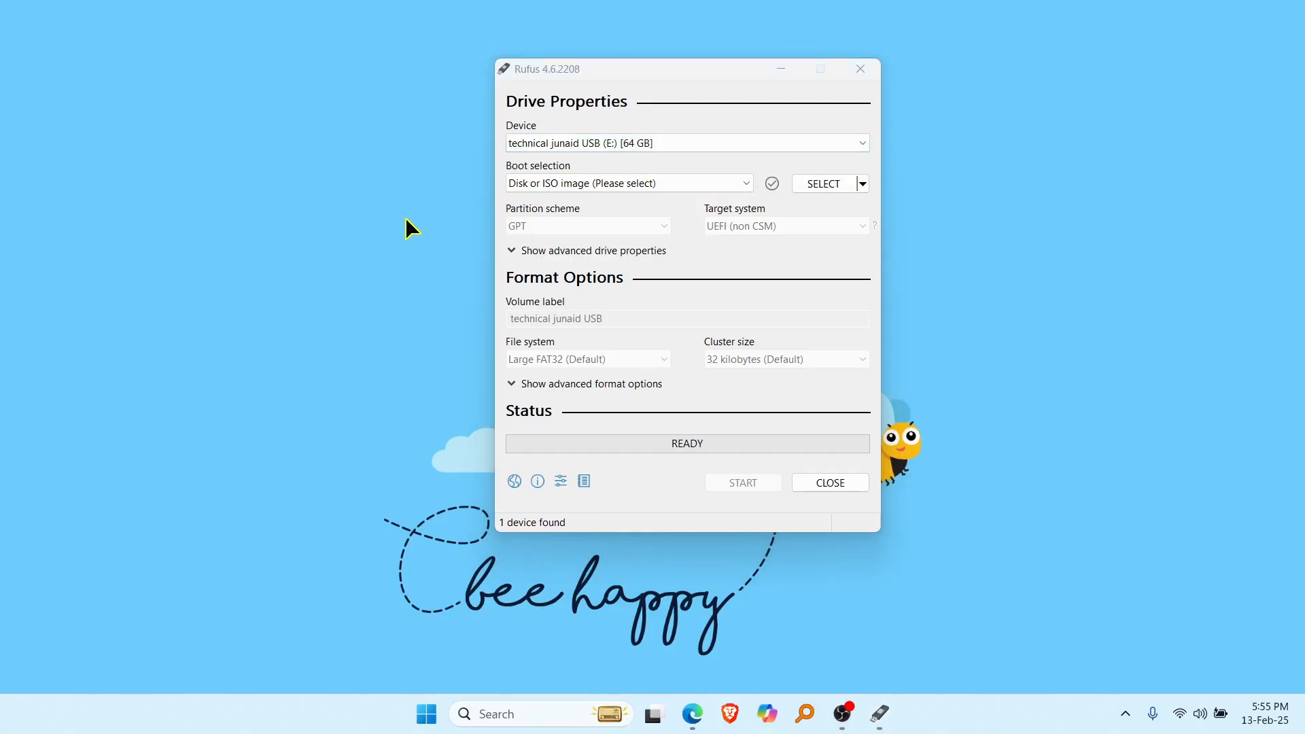
pyautogui.moveTo(450, 611)
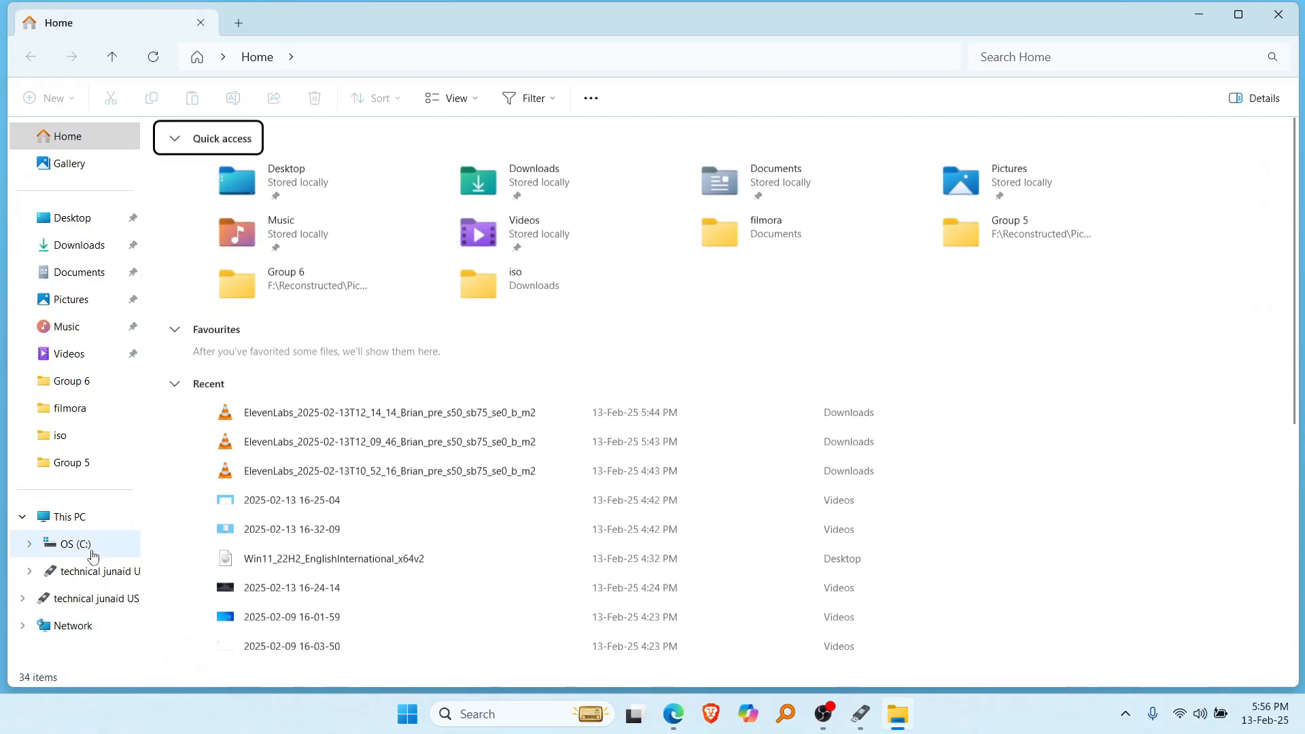
# Show This PC's drives in File Explorer and select the USB (E:) drive to verify the target.
pyautogui.click(57, 516)
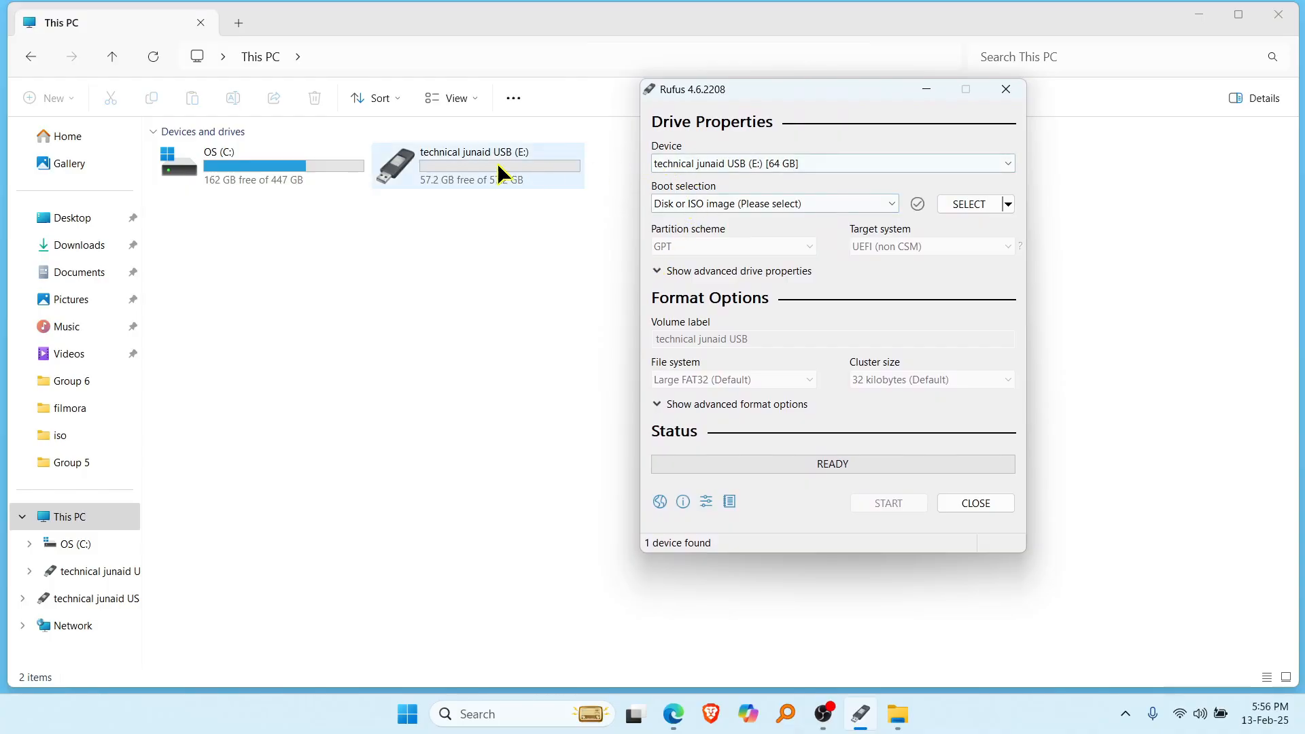
pyautogui.moveTo(507, 188)
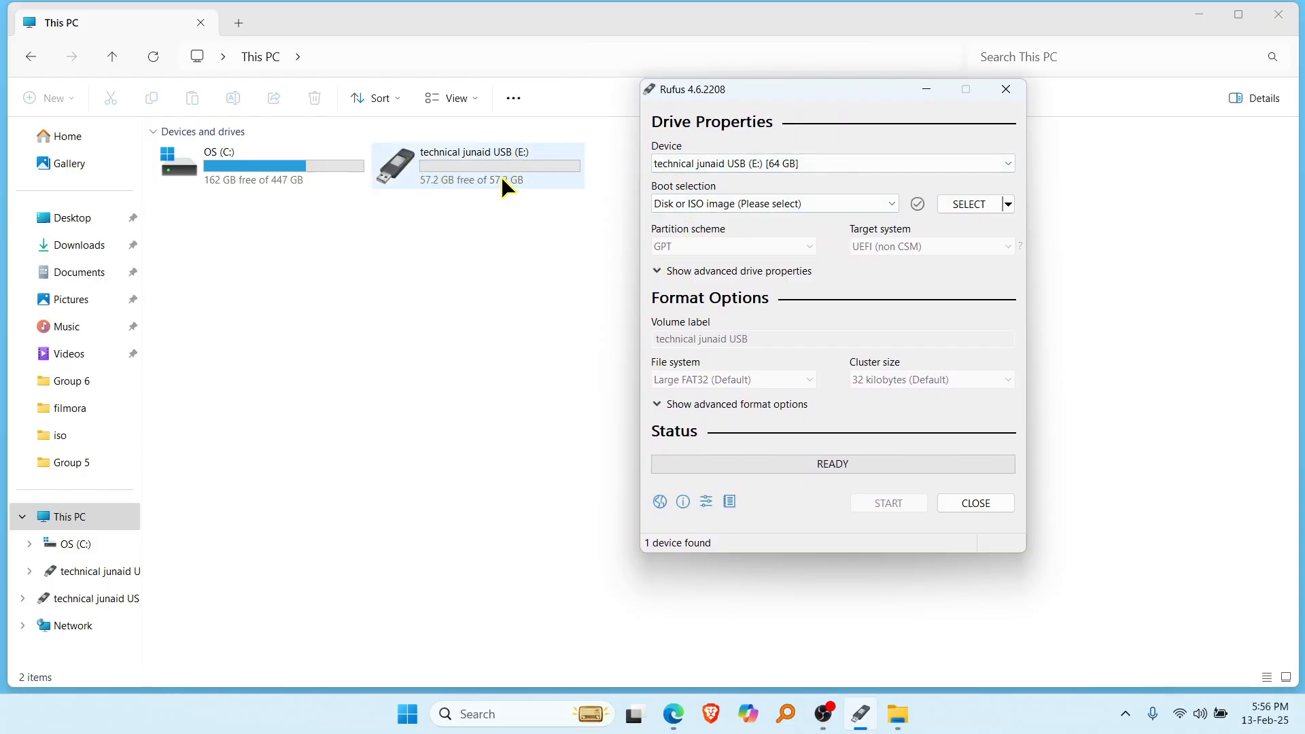
pyautogui.click(832, 163)
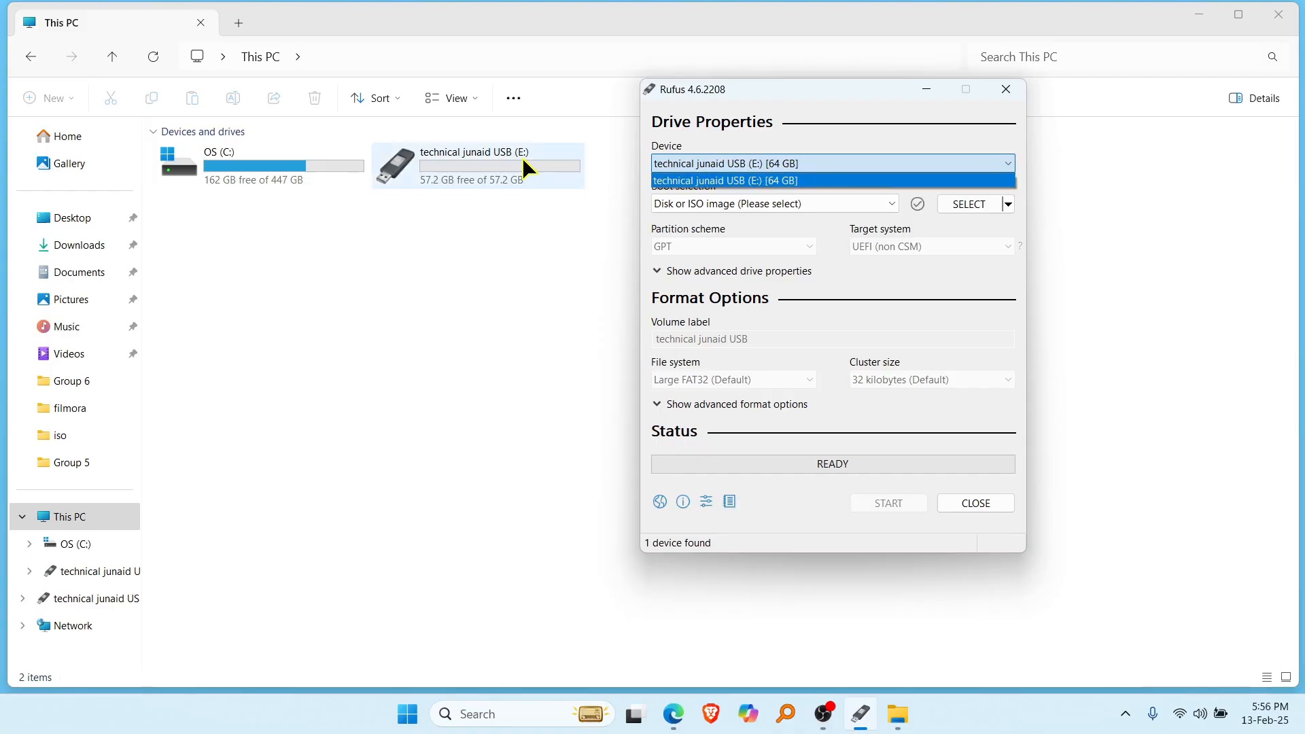
pyautogui.moveTo(538, 190)
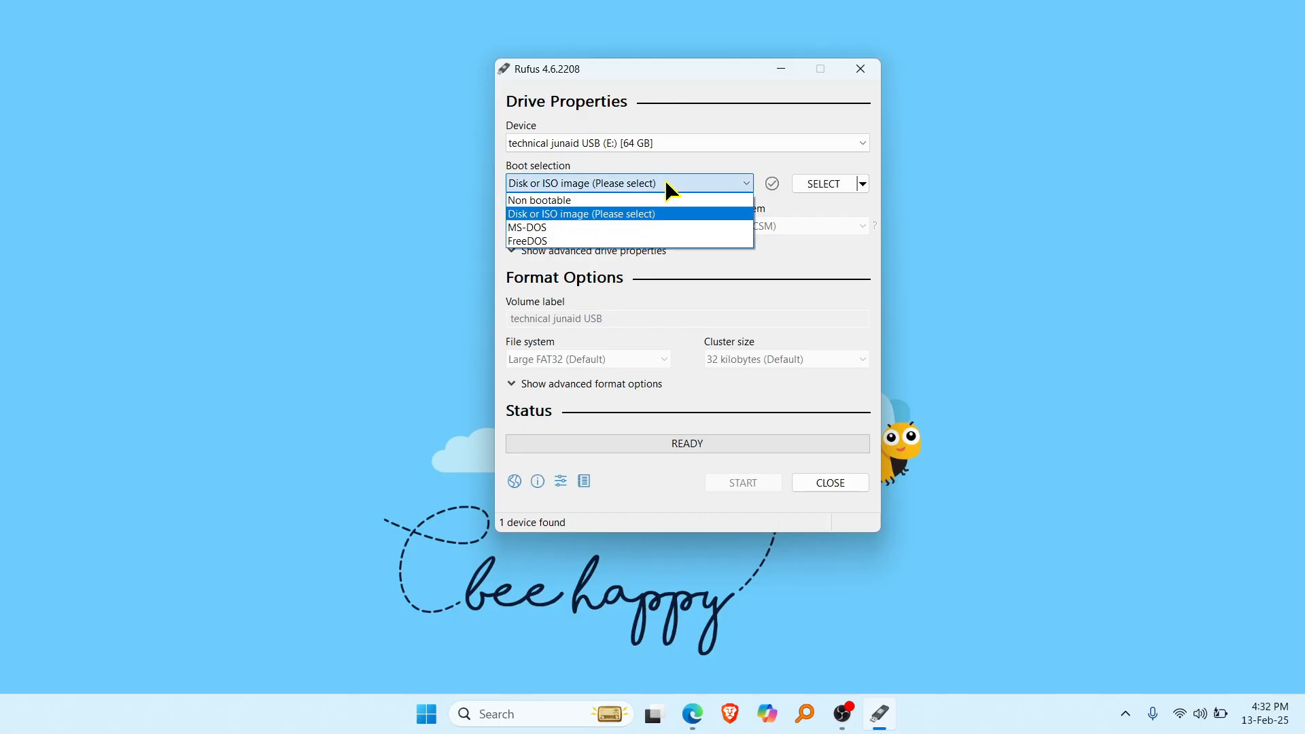
pyautogui.moveTo(663, 220)
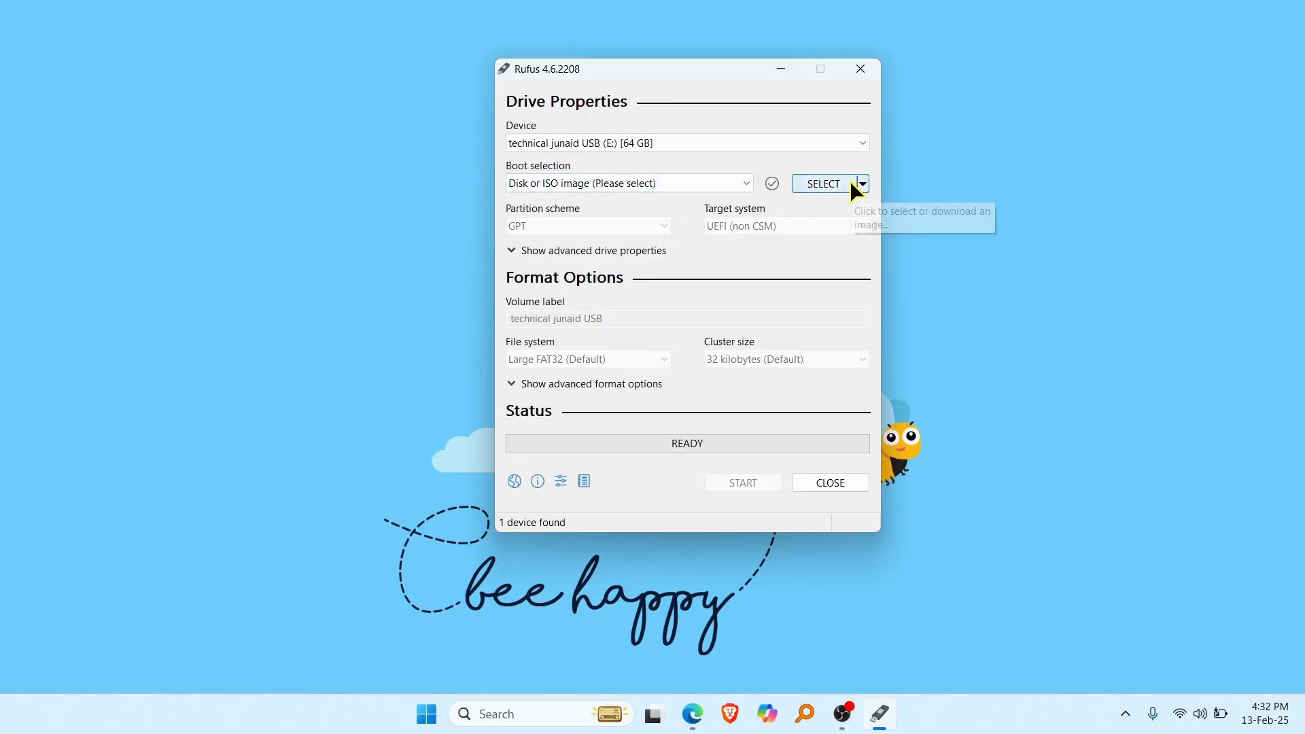
# Load the Win11 22H2 English International x64v2 ISO from the Desktop as boot image.
pyautogui.click(823, 183)
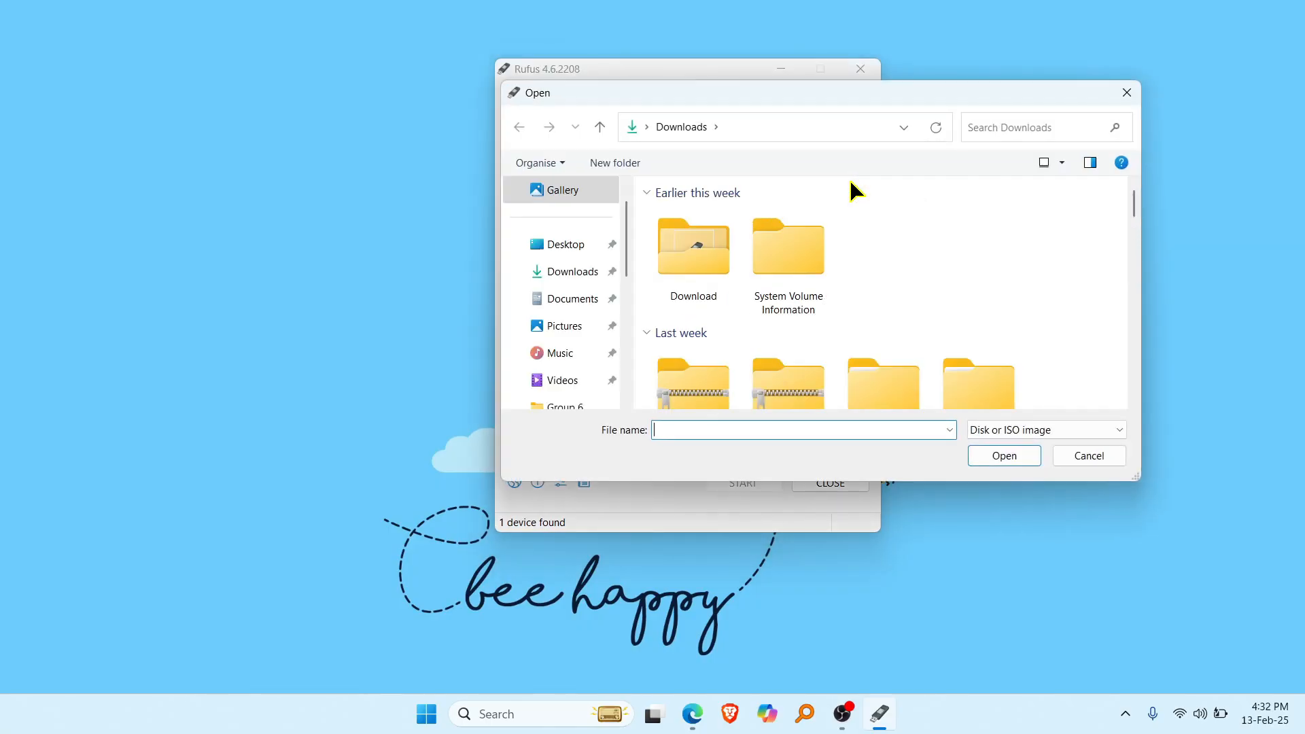
pyautogui.click(566, 245)
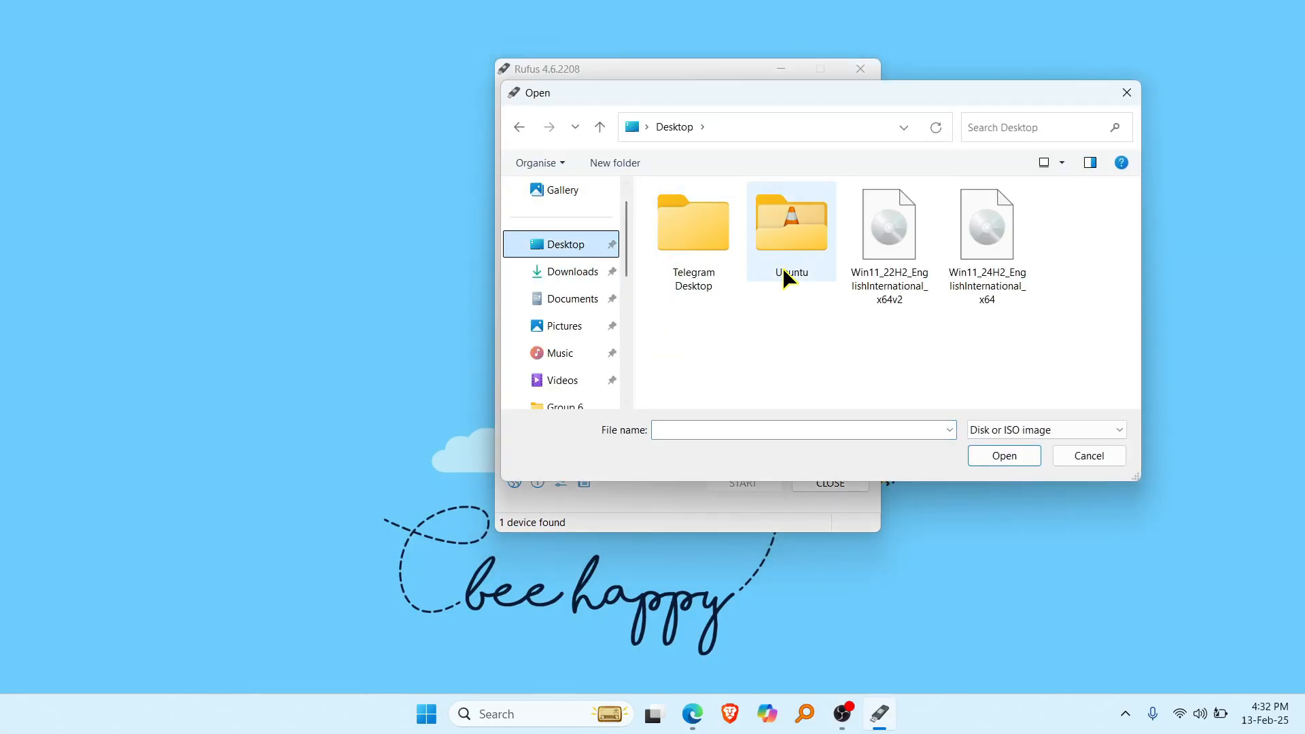
pyautogui.doubleClick(889, 224)
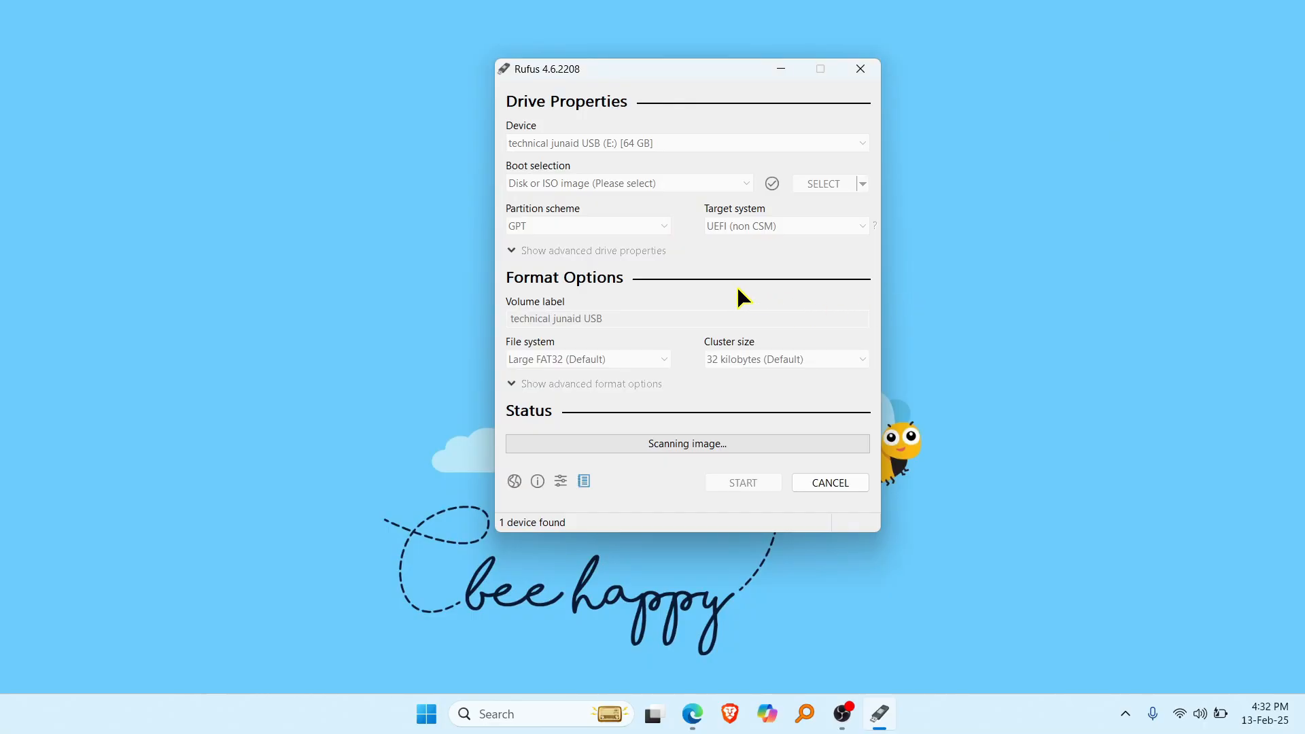
pyautogui.moveTo(707, 263)
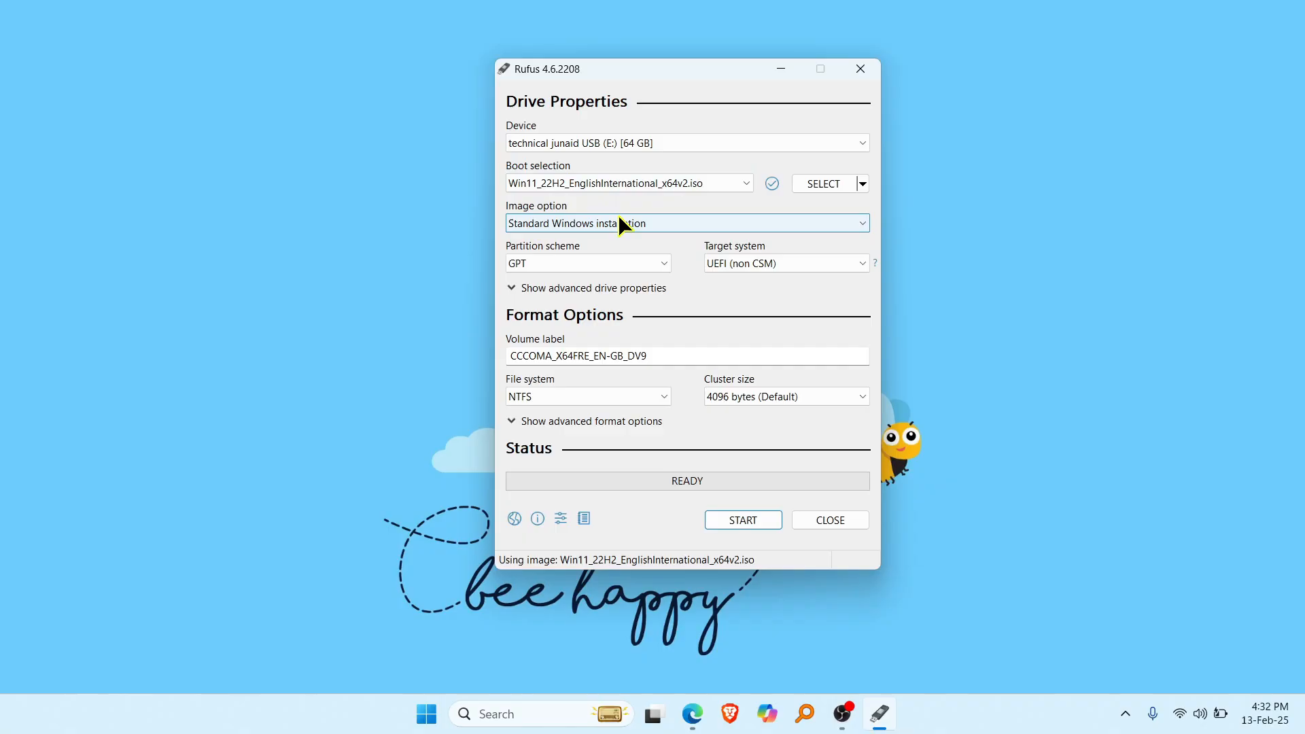
# Keep Standard Windows installation as image option and review the partition scheme choices.
pyautogui.click(688, 223)
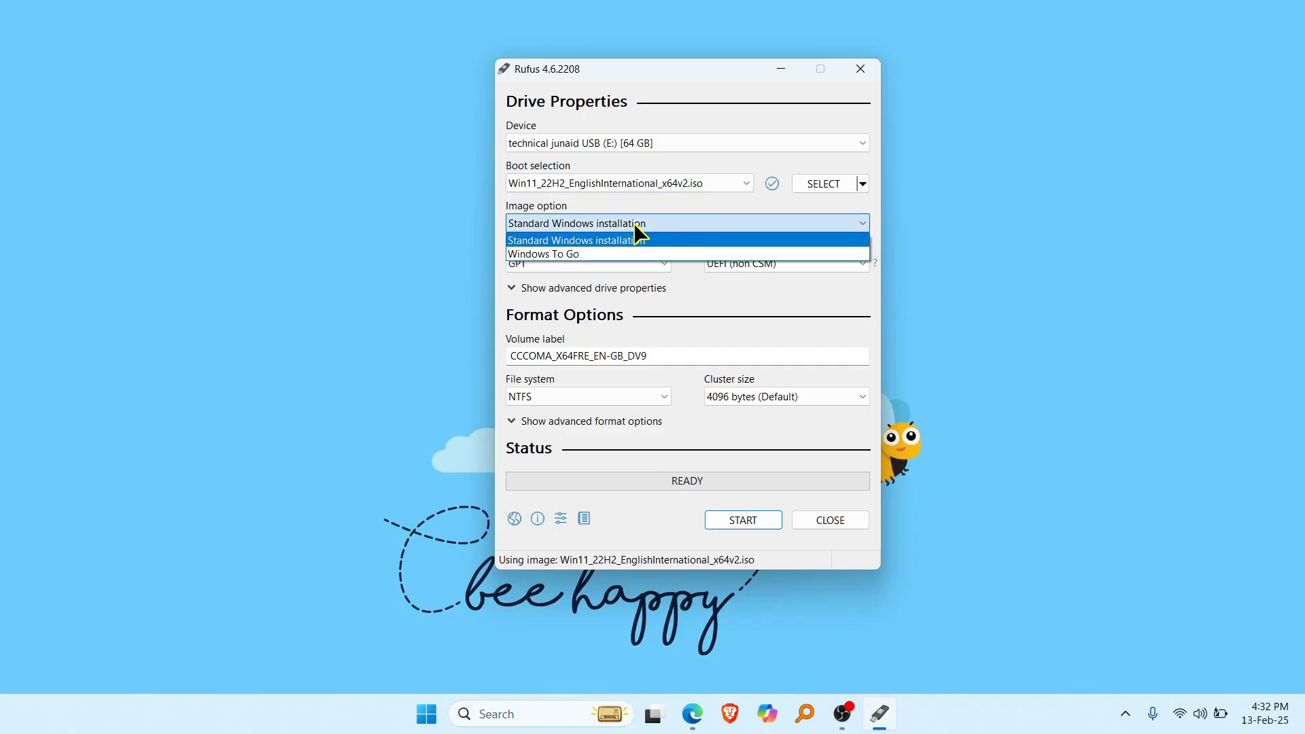
pyautogui.click(577, 240)
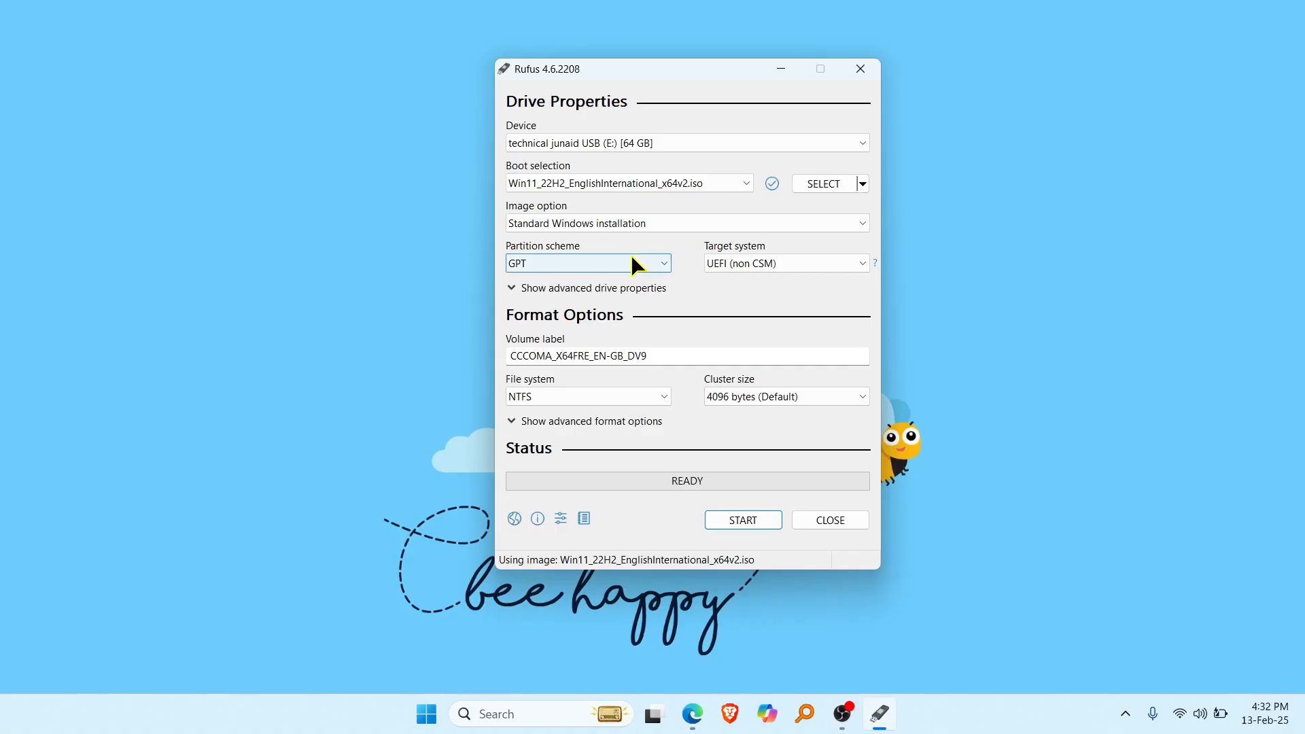
pyautogui.click(589, 264)
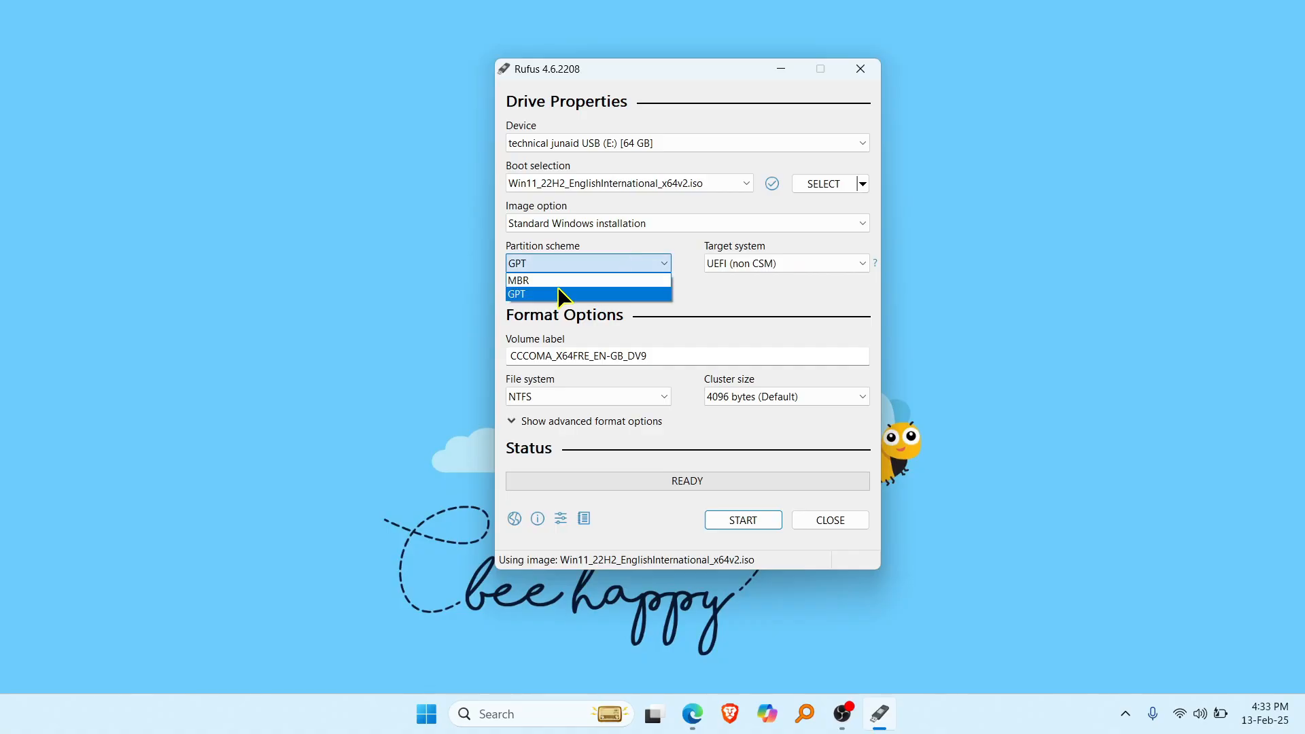
pyautogui.moveTo(553, 289)
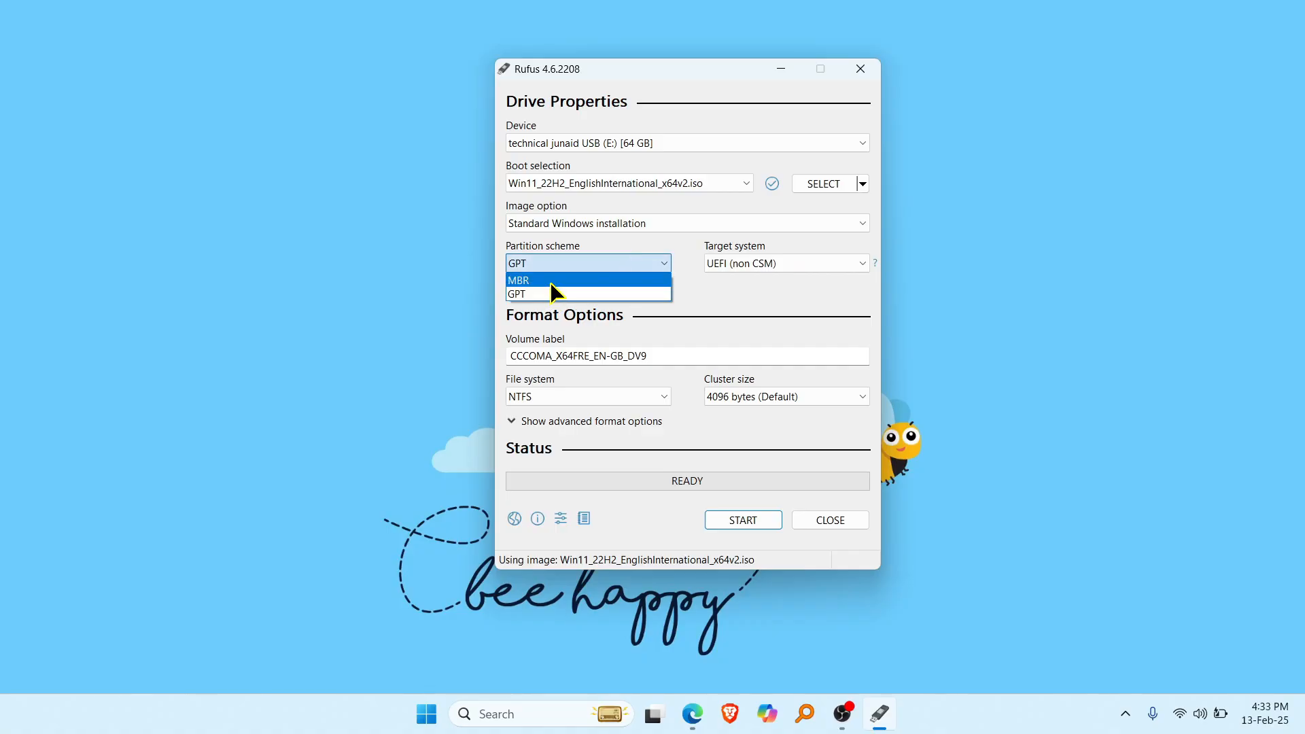
pyautogui.moveTo(473, 289)
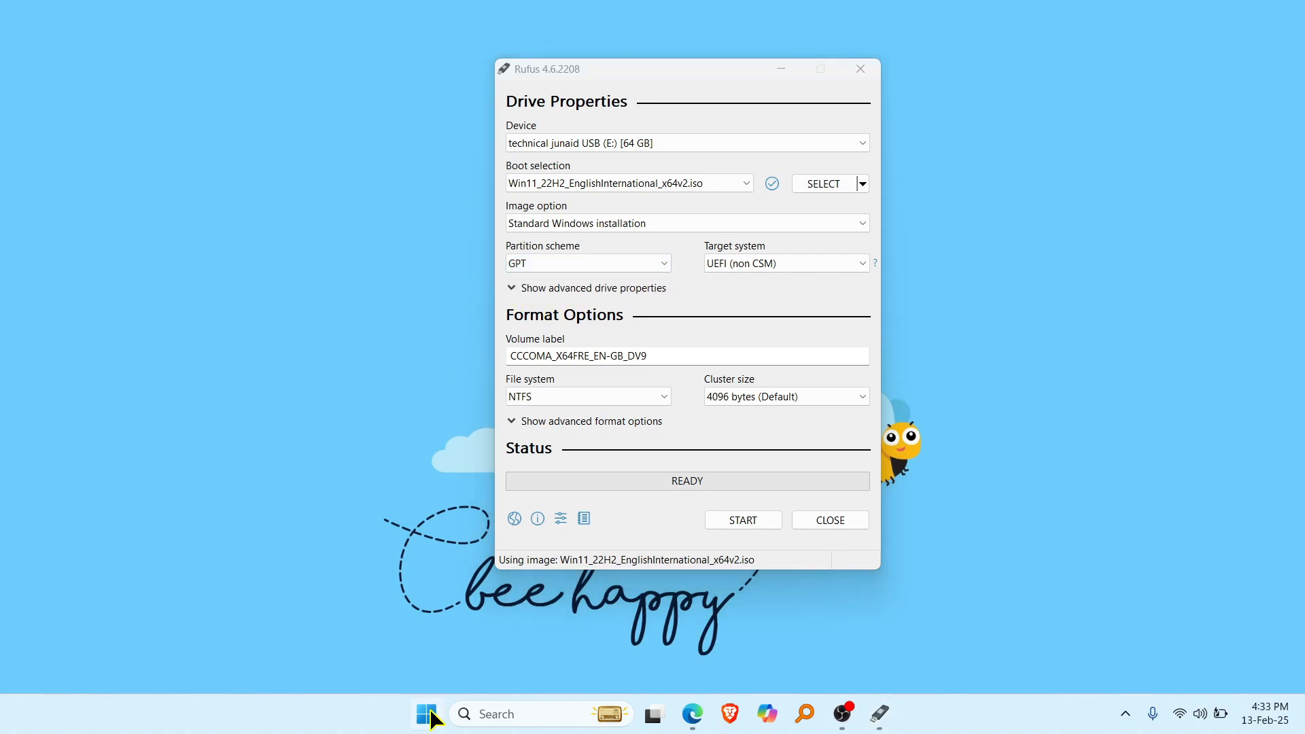
# Launch Disk Management from the system admin tools menu.
pyautogui.rightClick(425, 714)
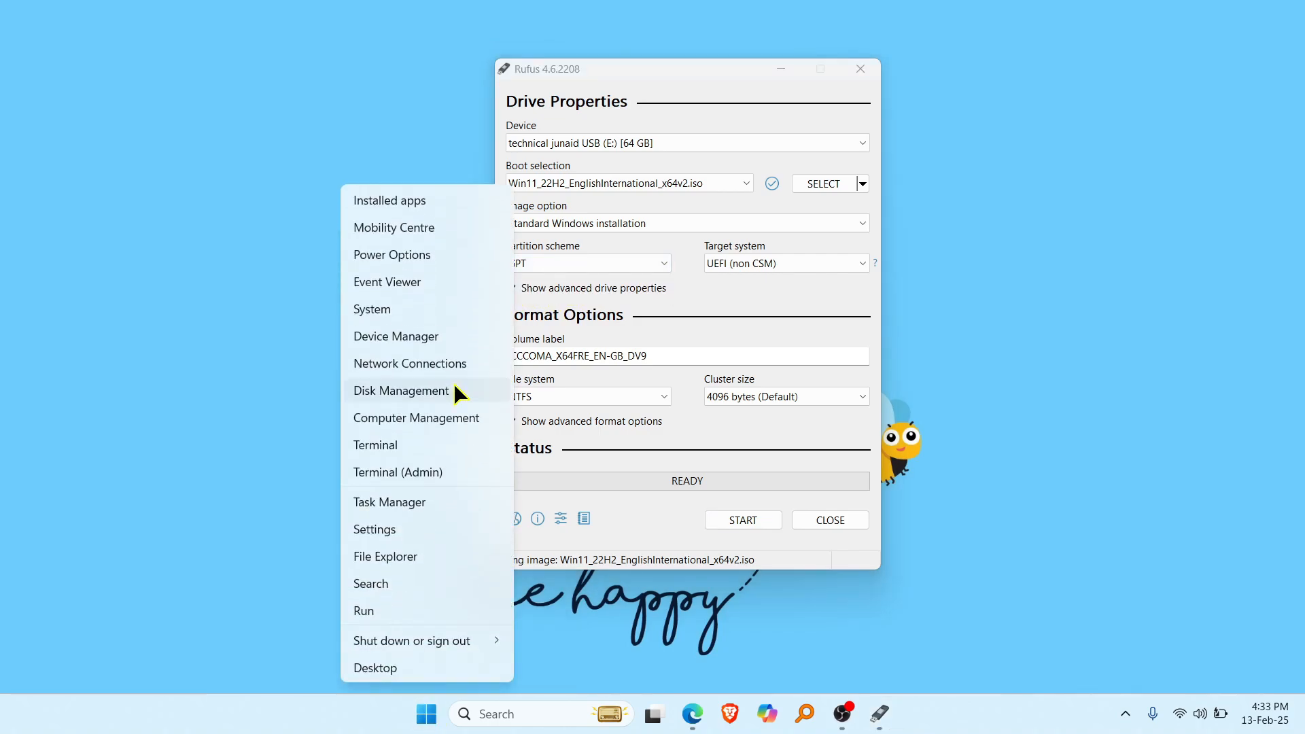
pyautogui.click(401, 392)
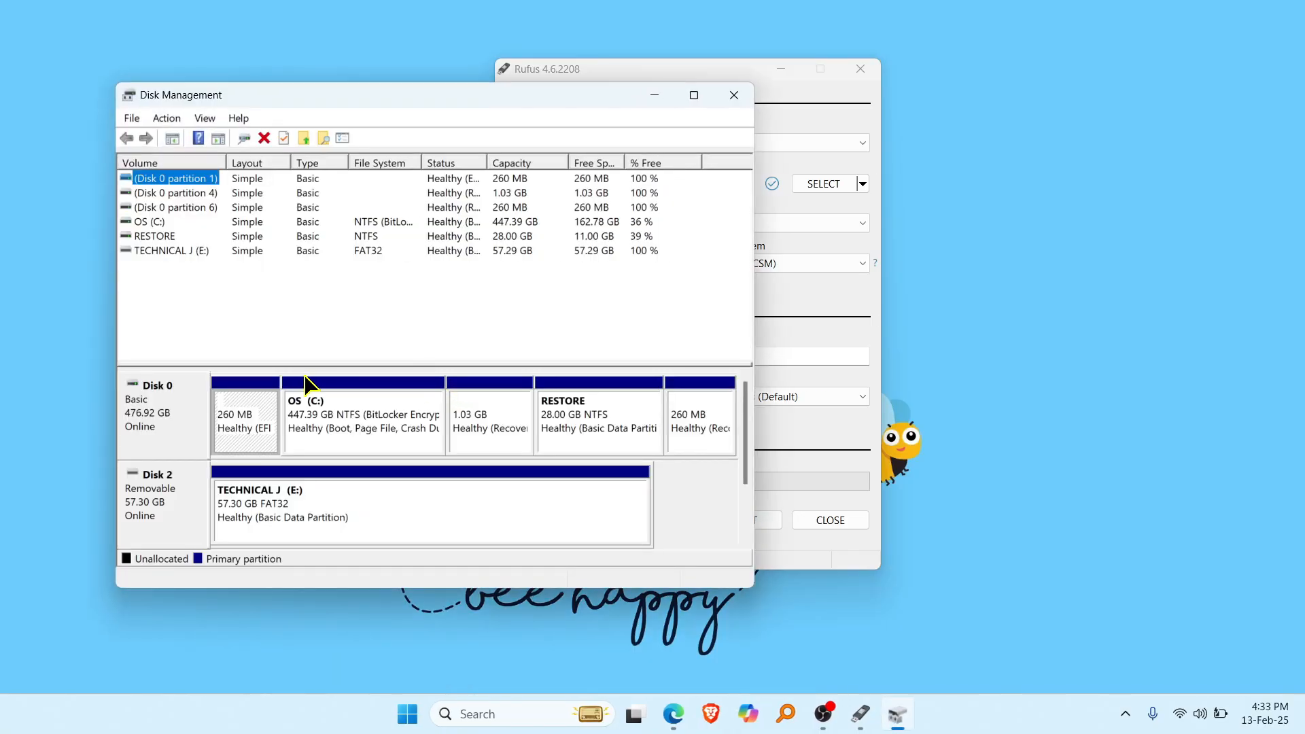
pyautogui.moveTo(491, 418)
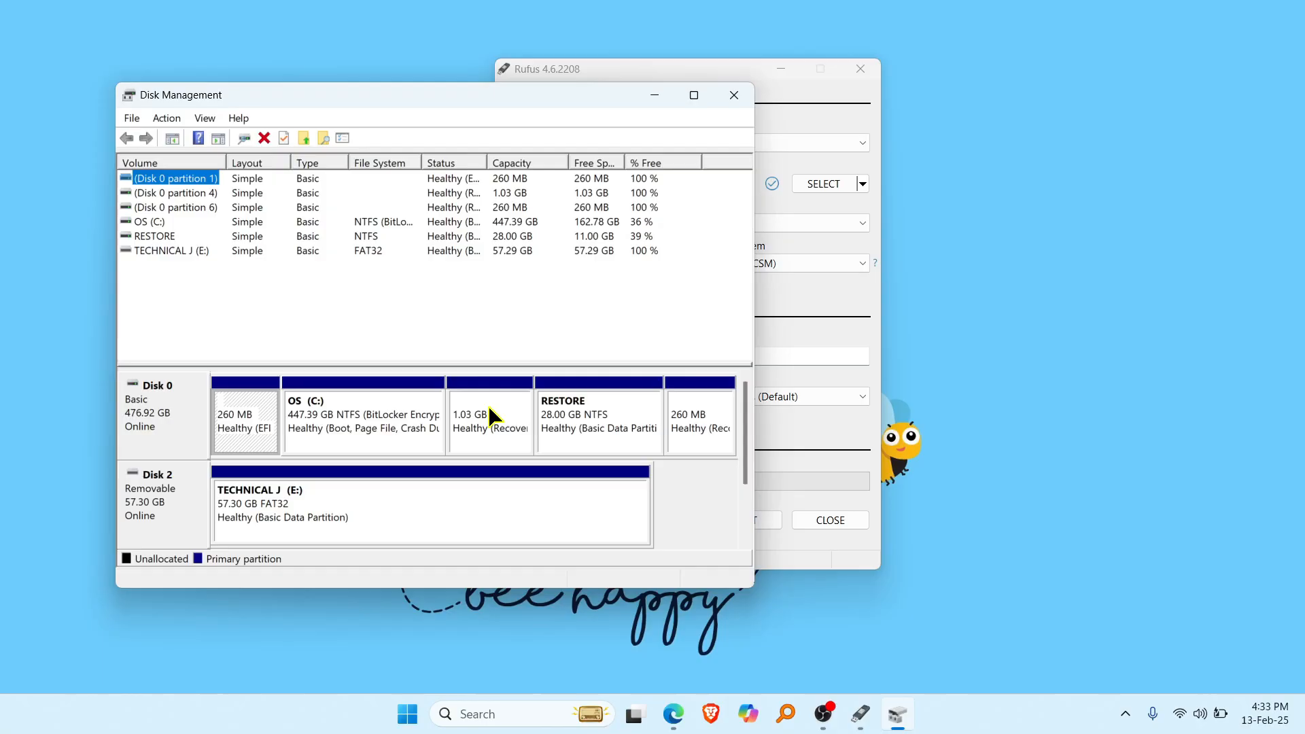
pyautogui.moveTo(158, 435)
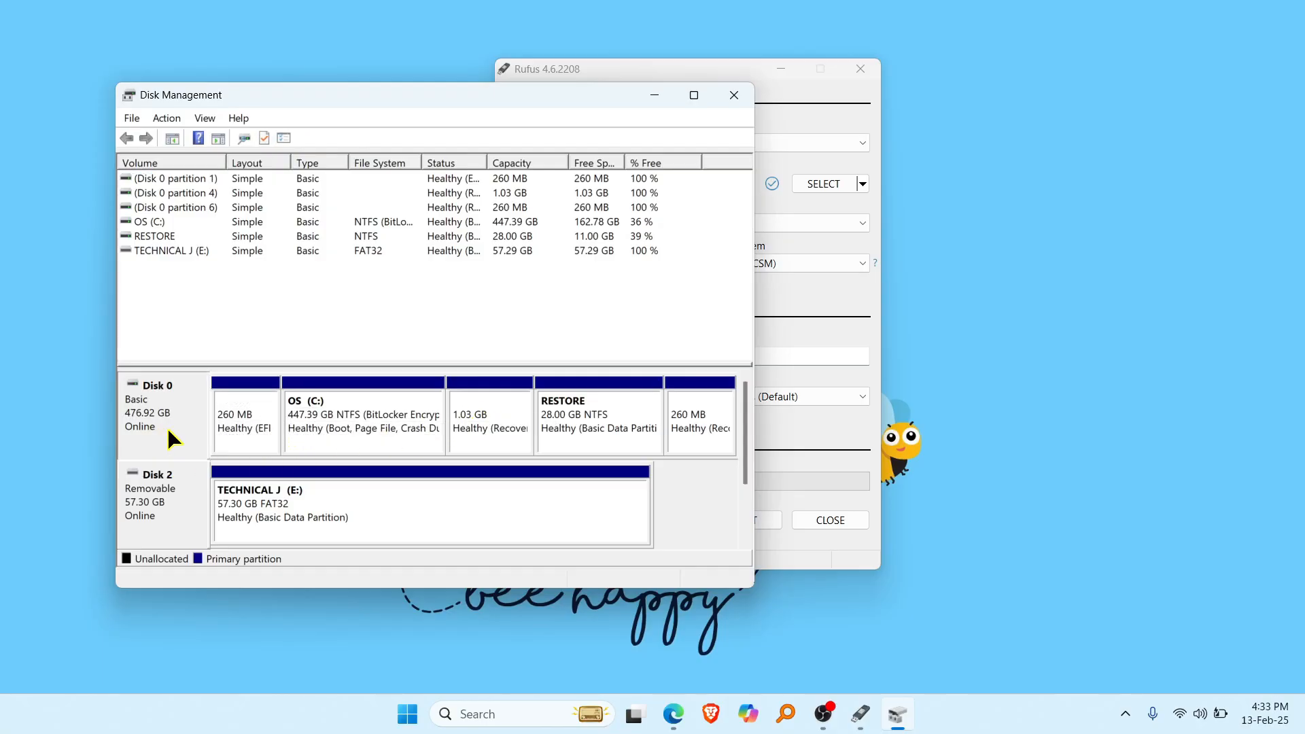
# View Disk 0's properties Volumes details confirming GUID Partition Table (GPT) style.
pyautogui.rightClick(156, 415)
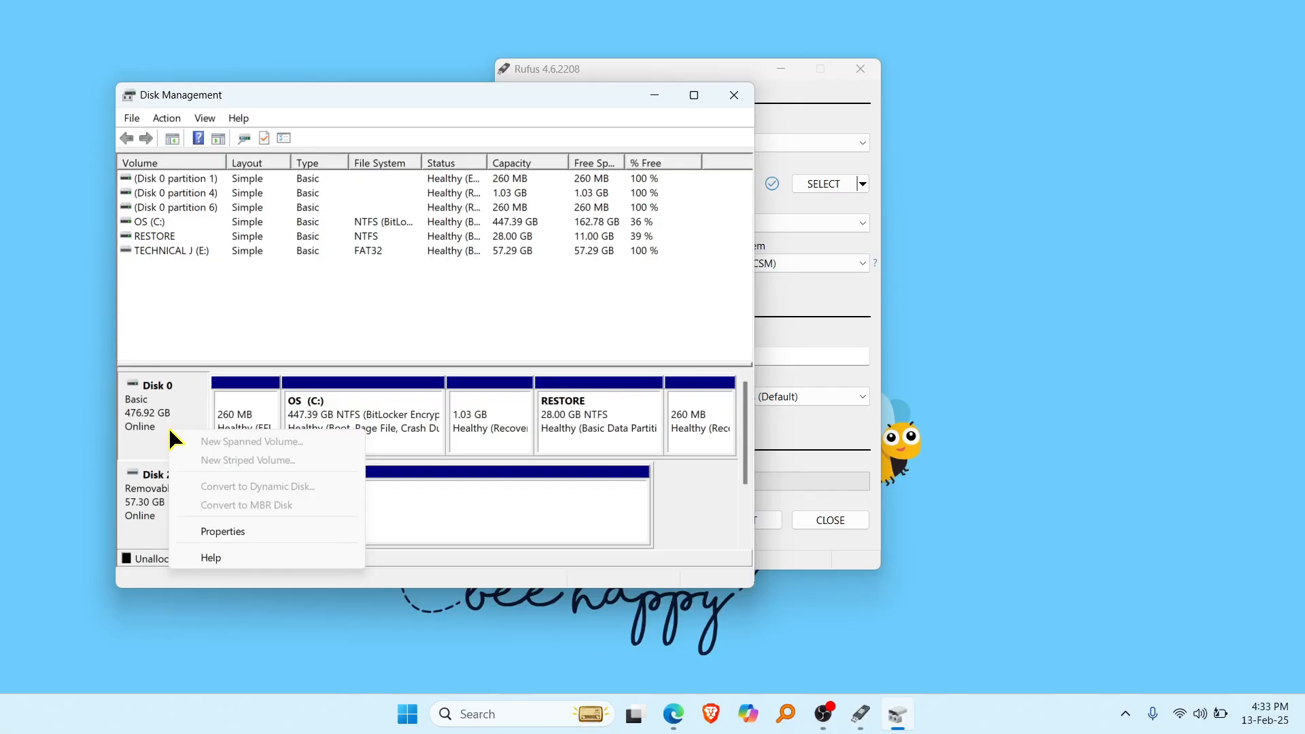
pyautogui.click(223, 532)
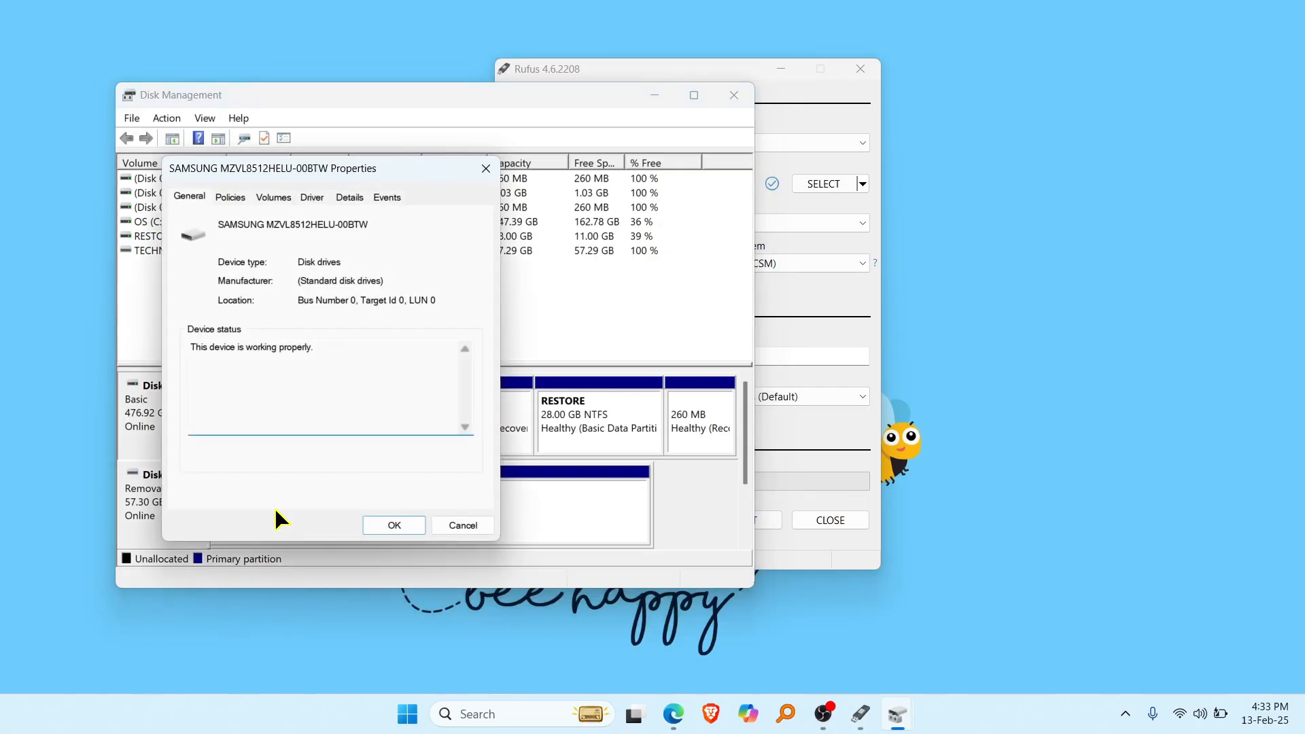
pyautogui.moveTo(288, 208)
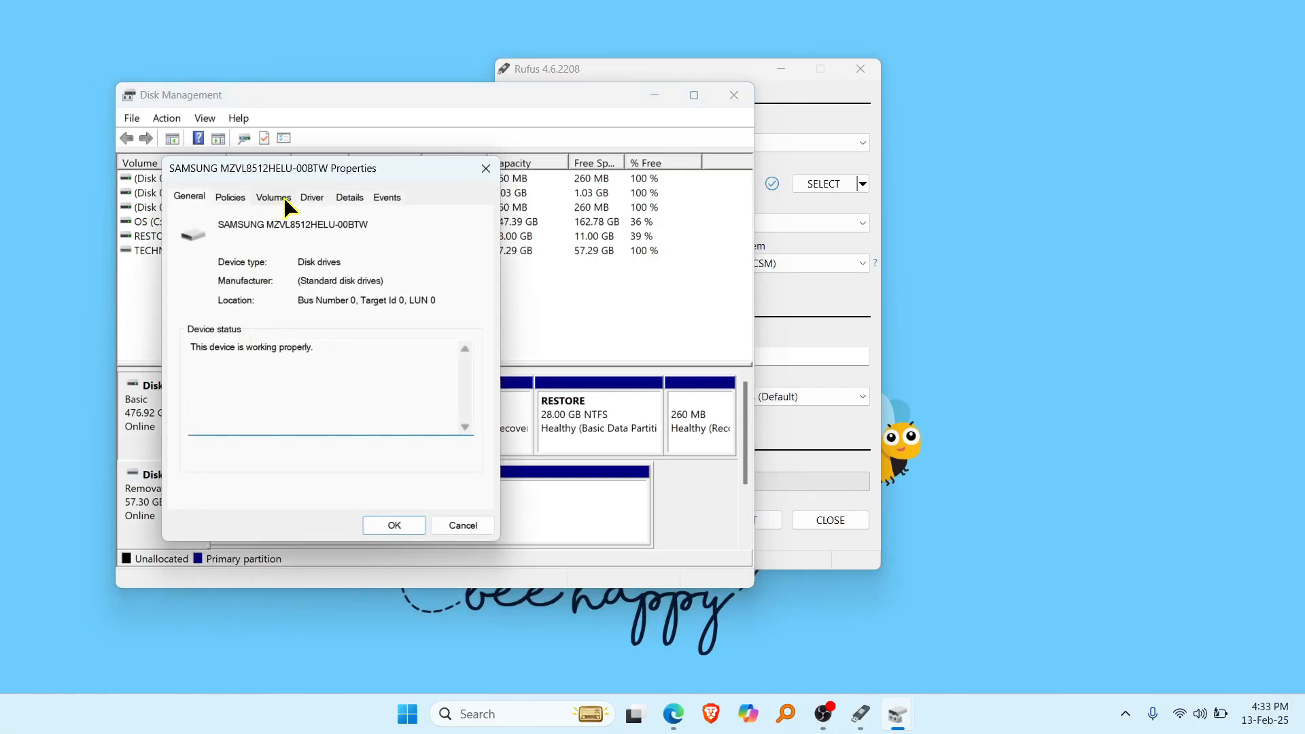
pyautogui.click(273, 198)
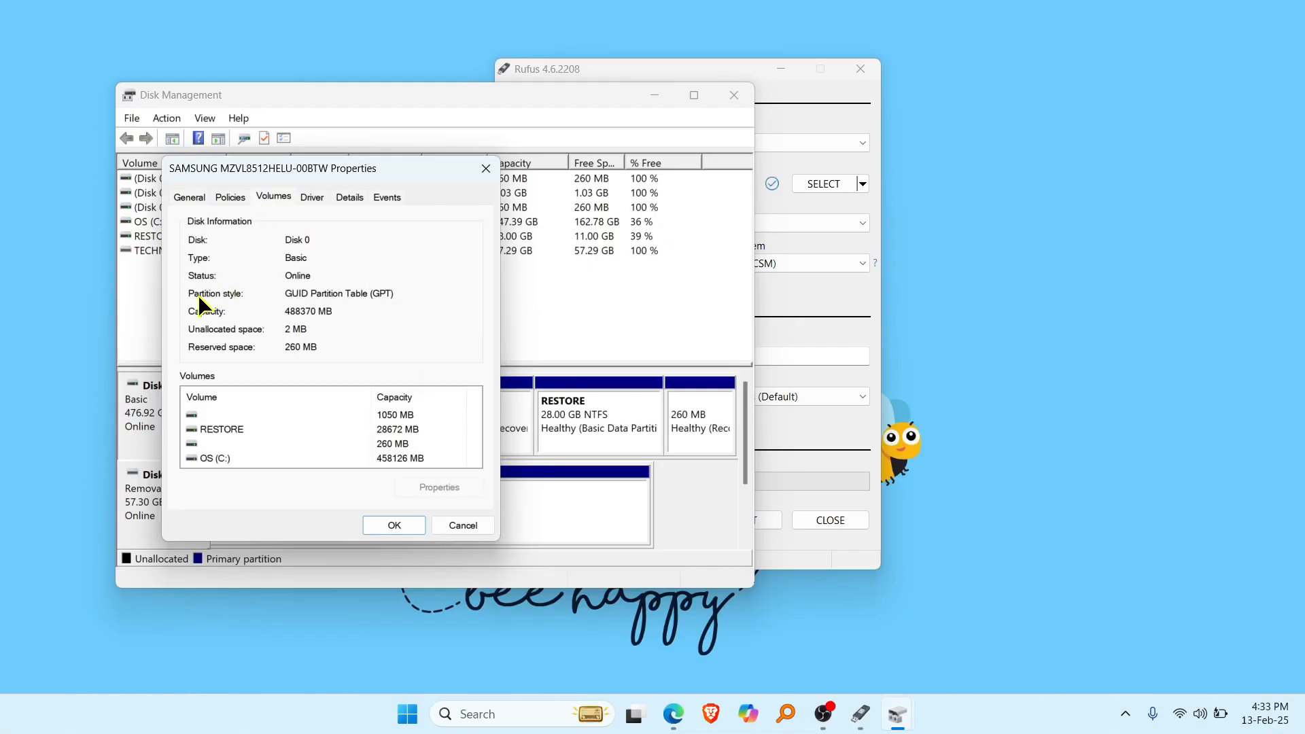
pyautogui.moveTo(359, 312)
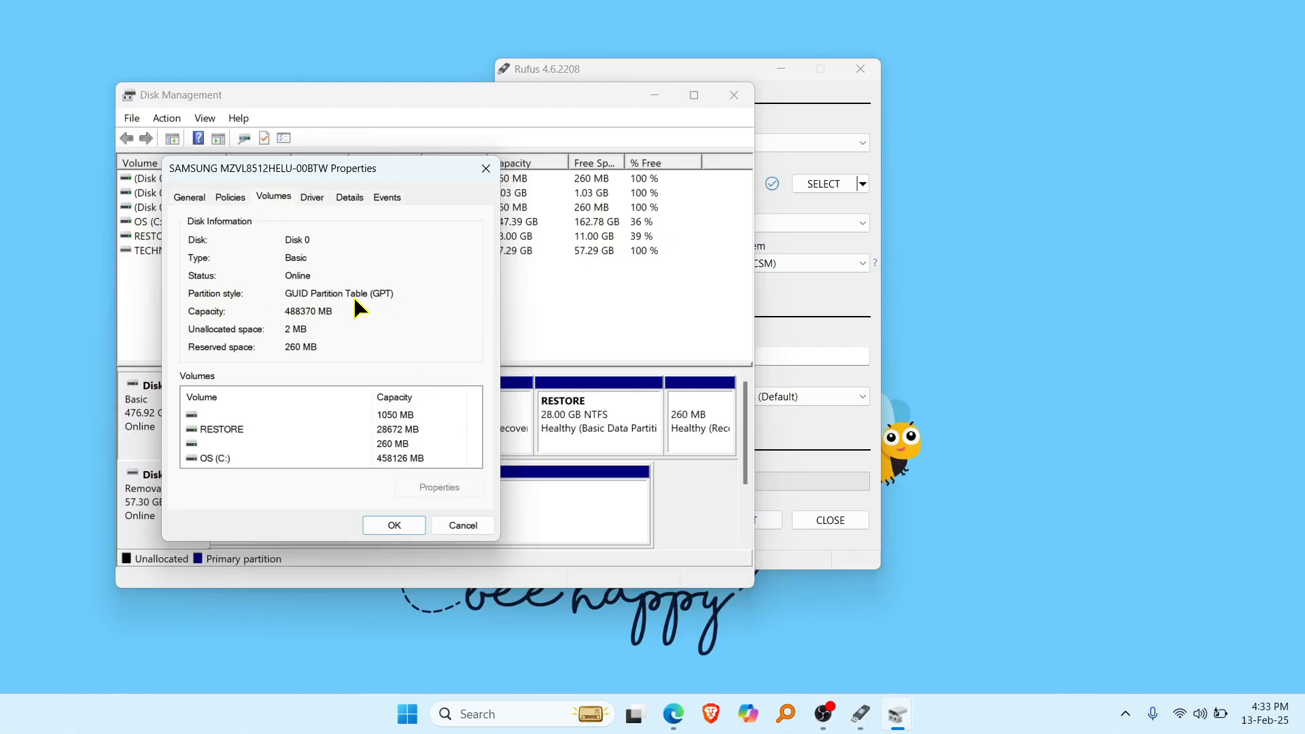
pyautogui.moveTo(367, 305)
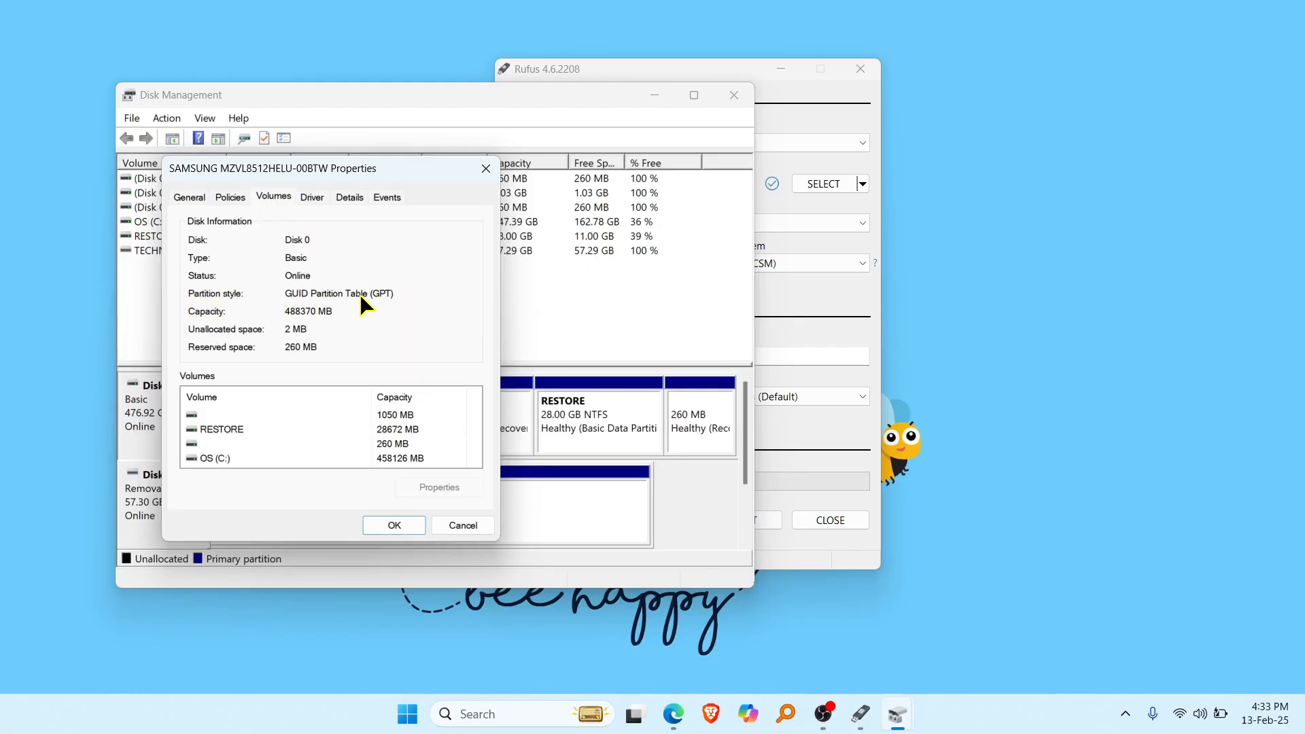
pyautogui.moveTo(486, 168)
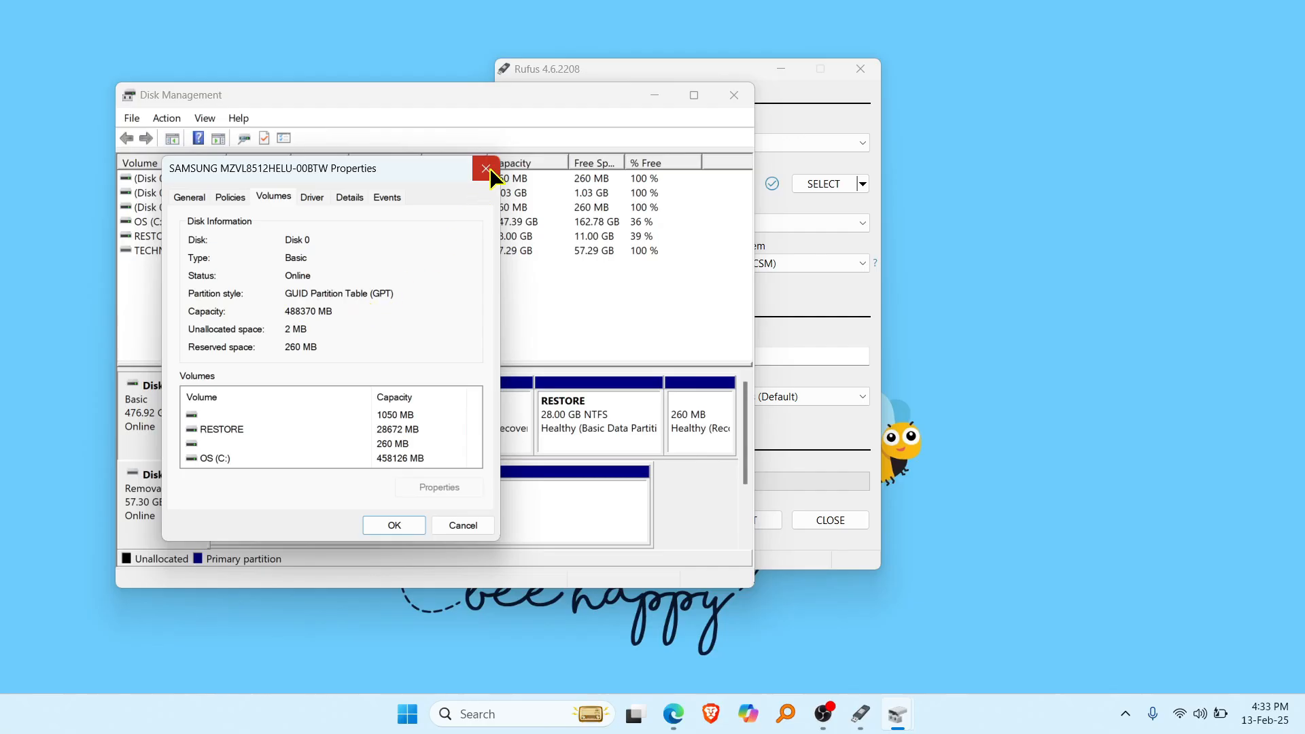
# Close the disk properties and return to Rufus with the ISO, GPT and NTFS ready.
pyautogui.click(486, 169)
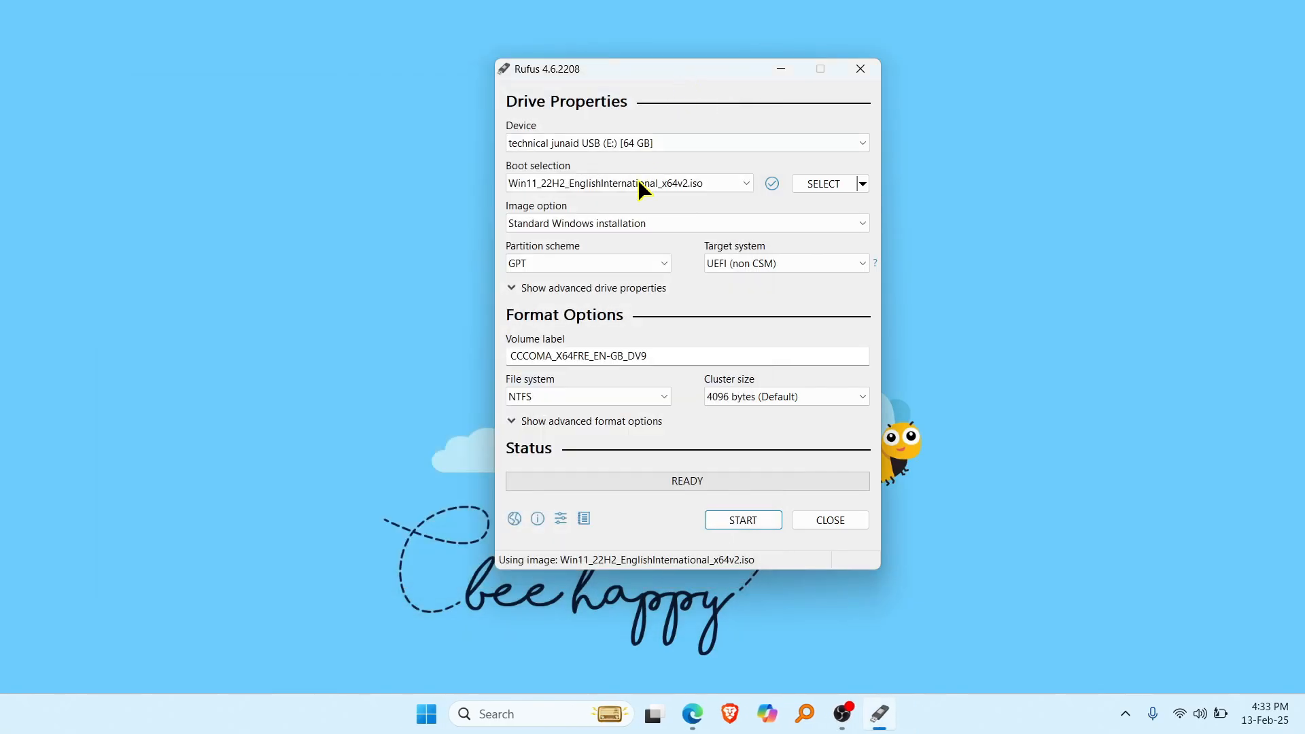
pyautogui.click(588, 264)
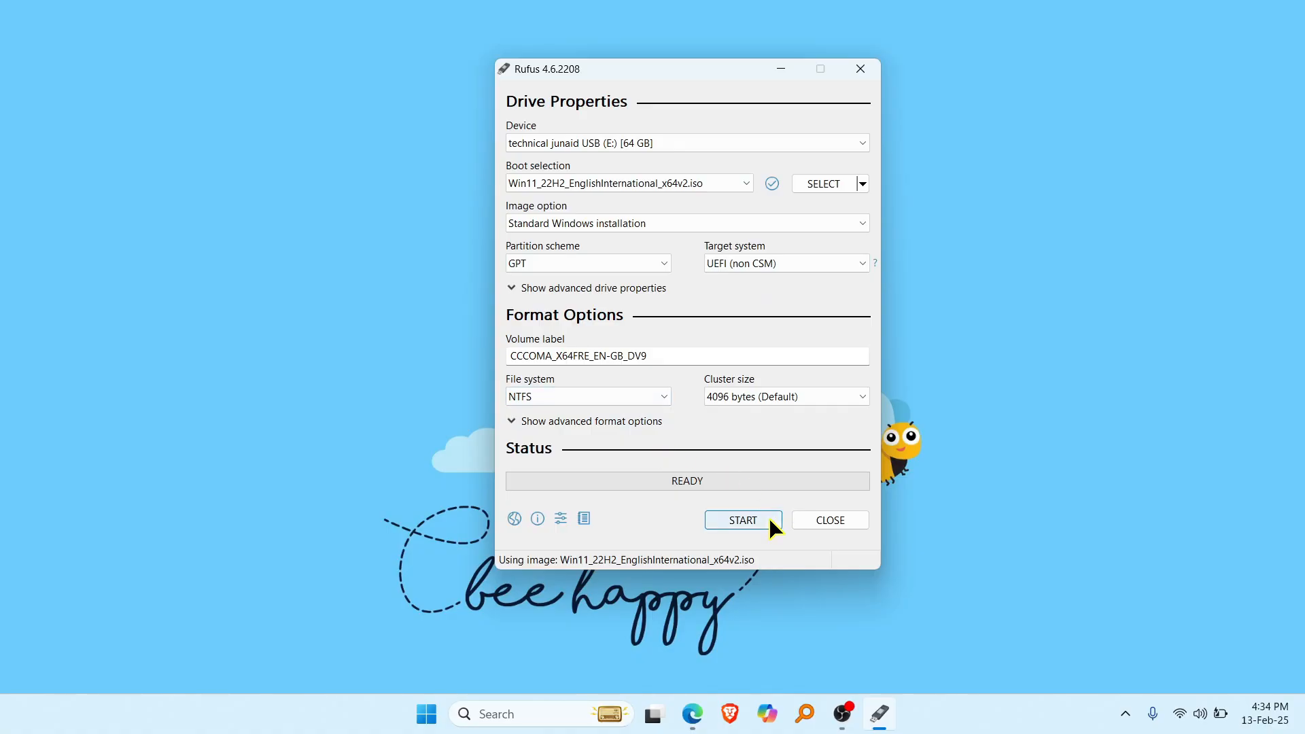
# Start writing and confirm the Windows User Experience customizations with local account 'technical junaid'.
pyautogui.click(742, 519)
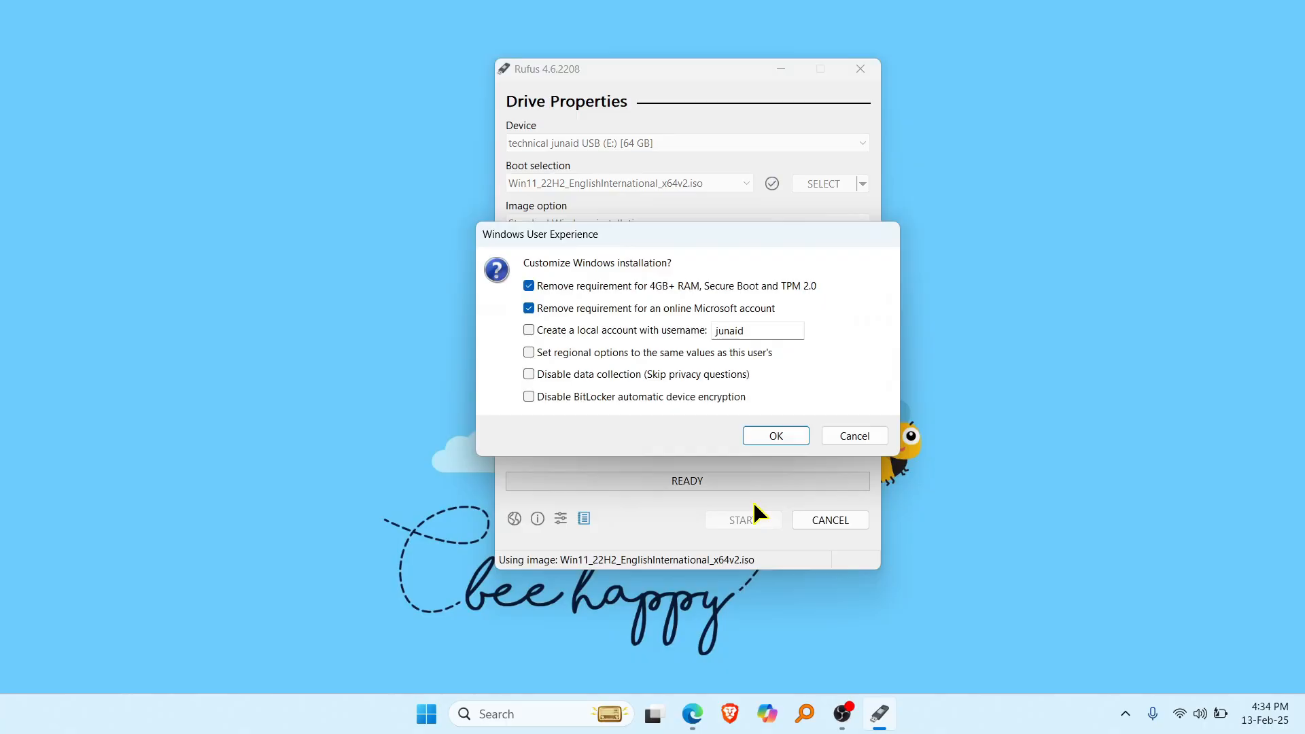
pyautogui.moveTo(599, 258)
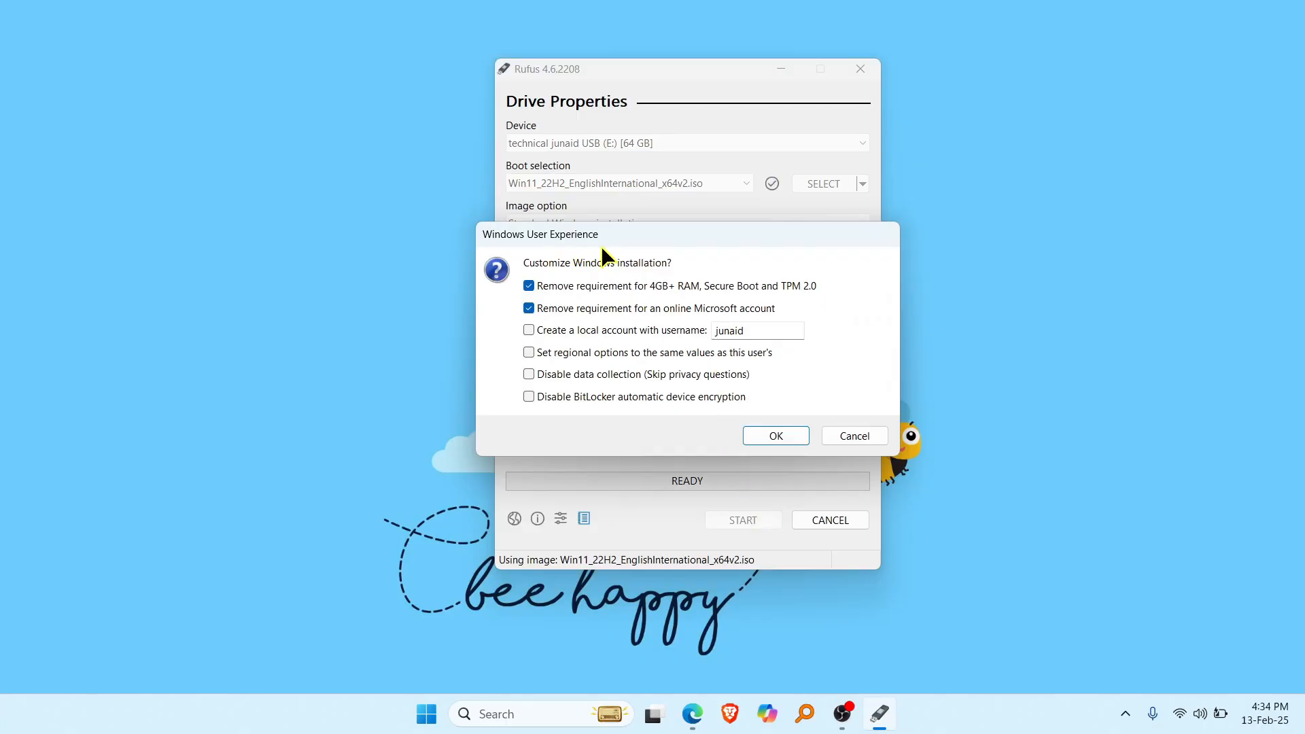
pyautogui.moveTo(562, 259)
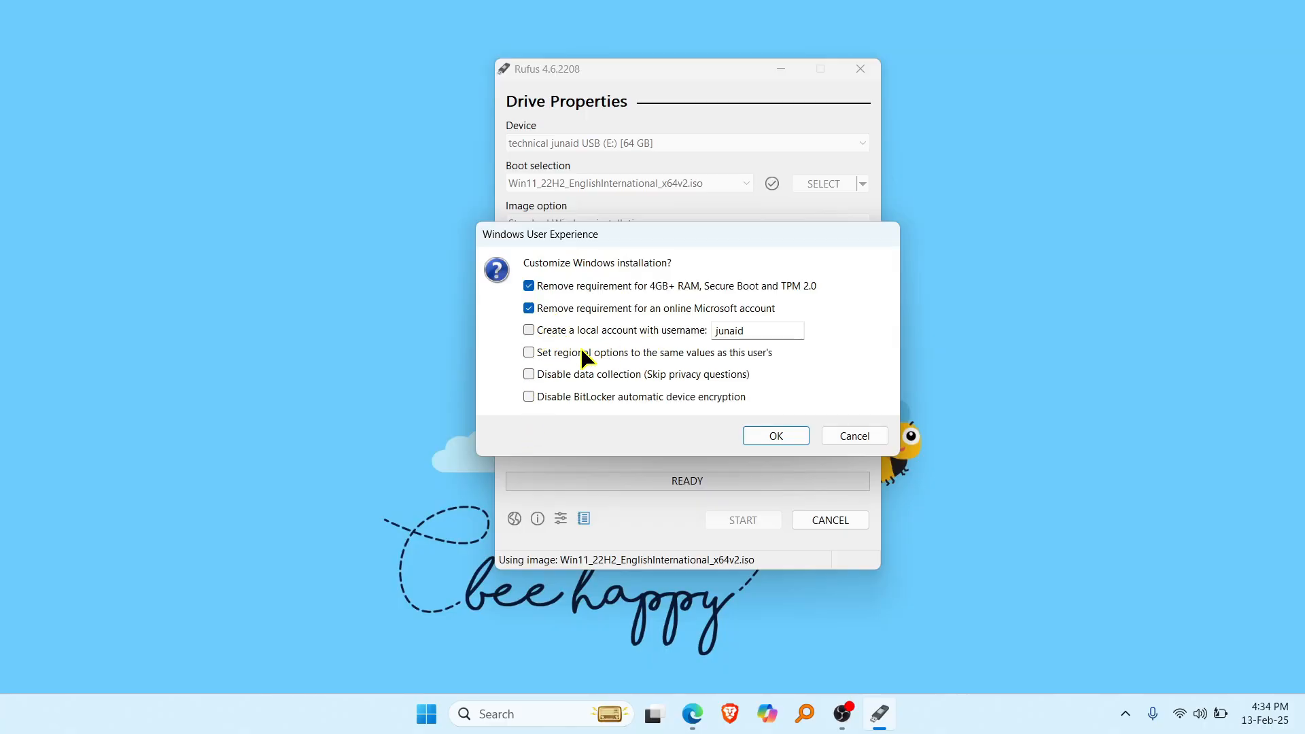
pyautogui.moveTo(555, 343)
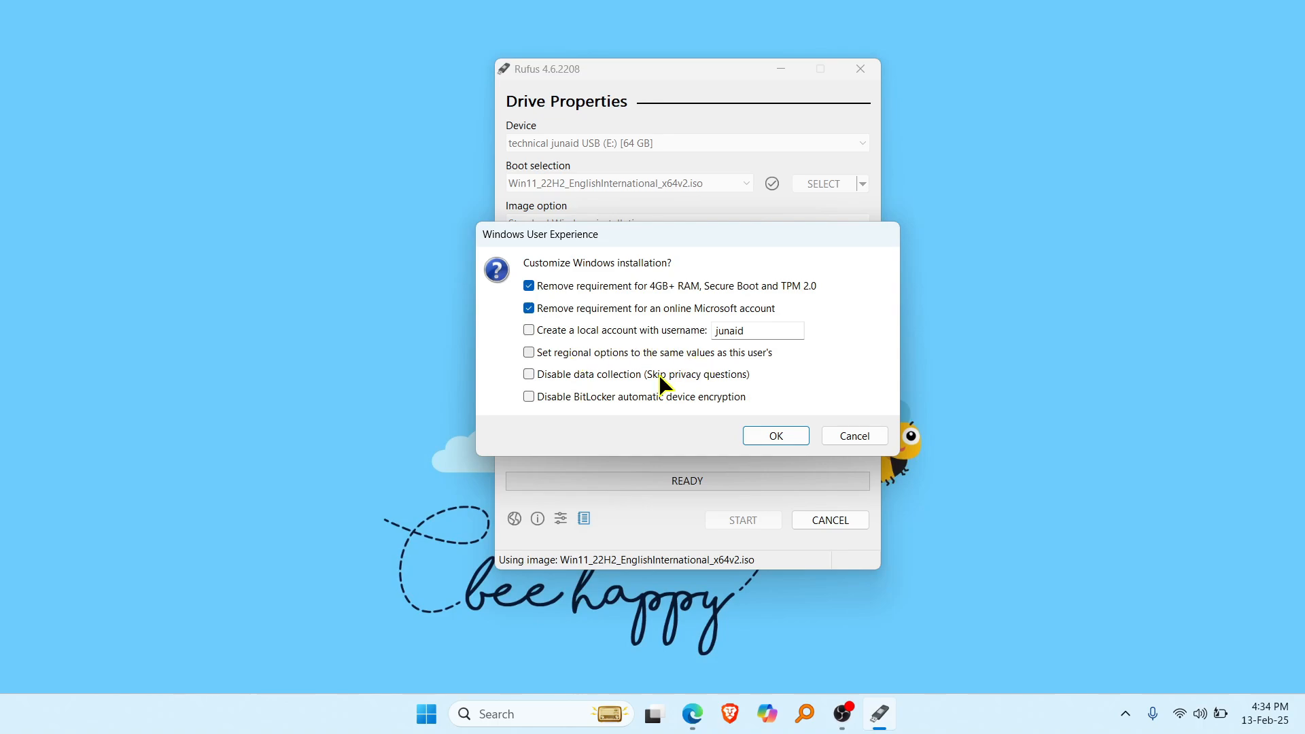
pyautogui.moveTo(649, 401)
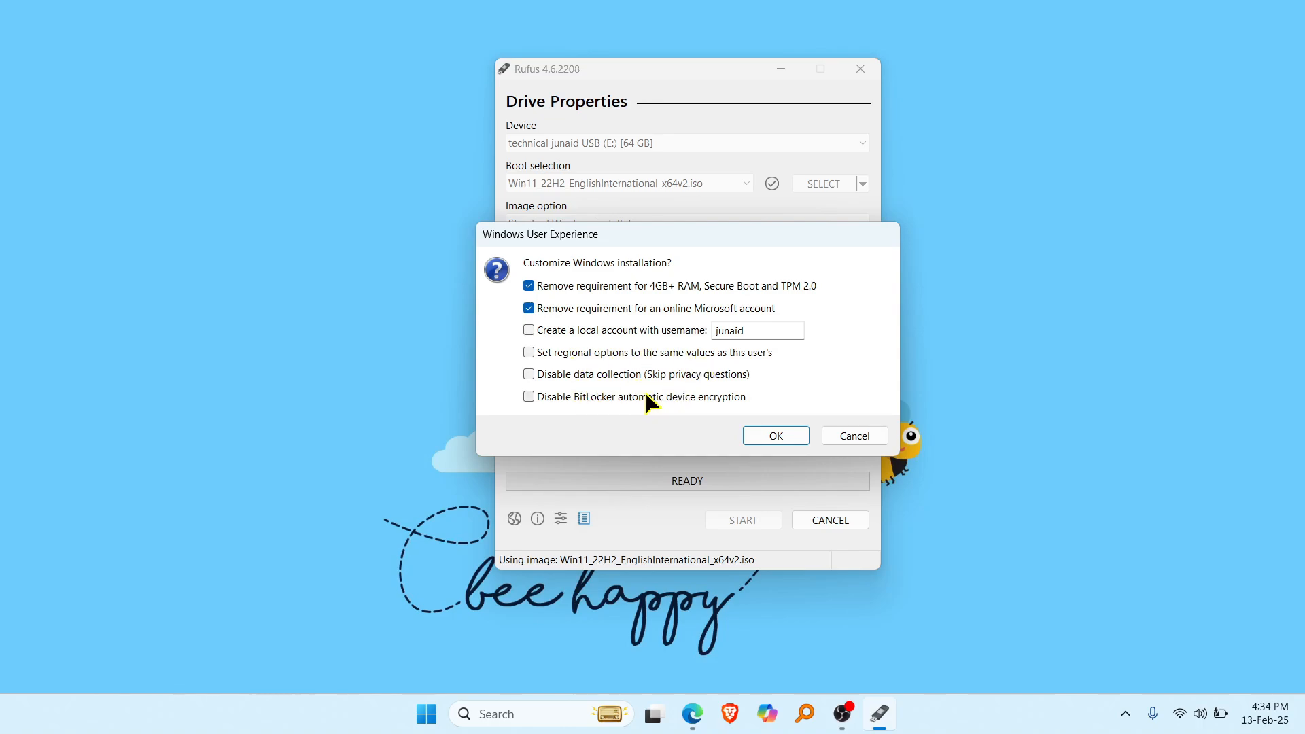
pyautogui.moveTo(639, 371)
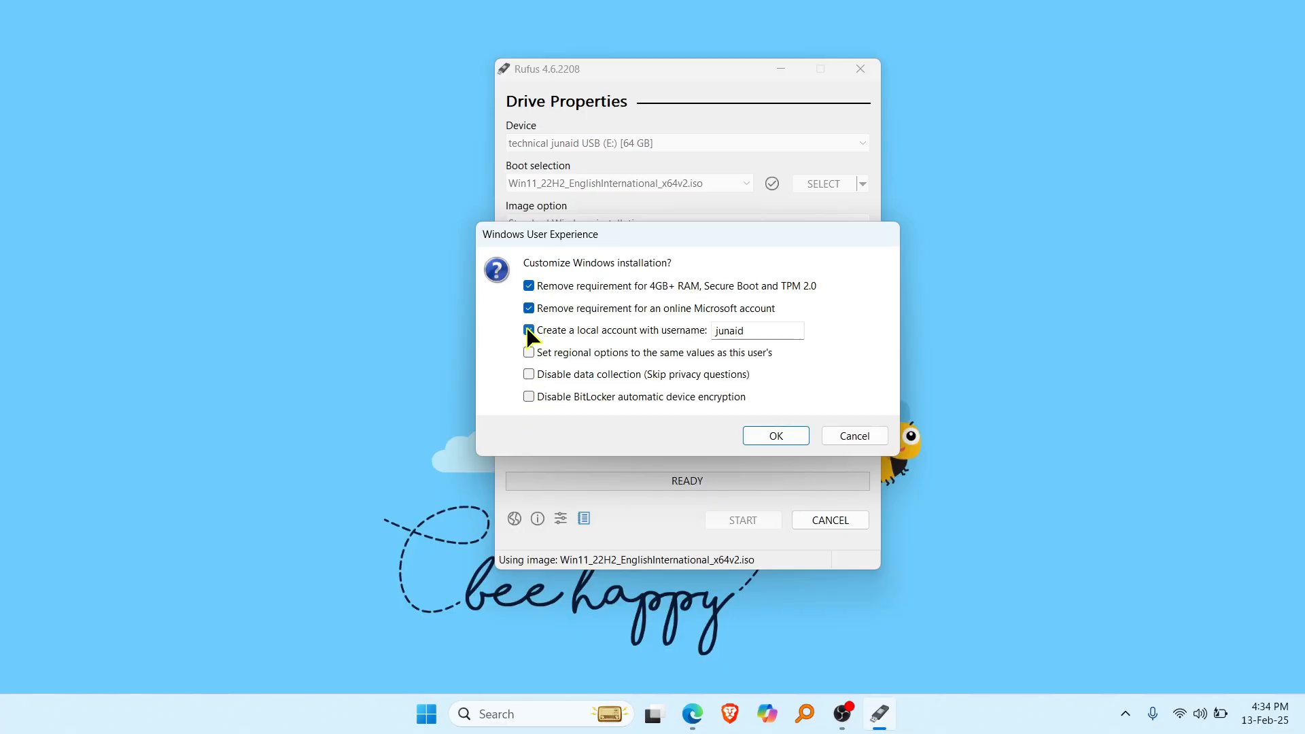
pyautogui.click(527, 329)
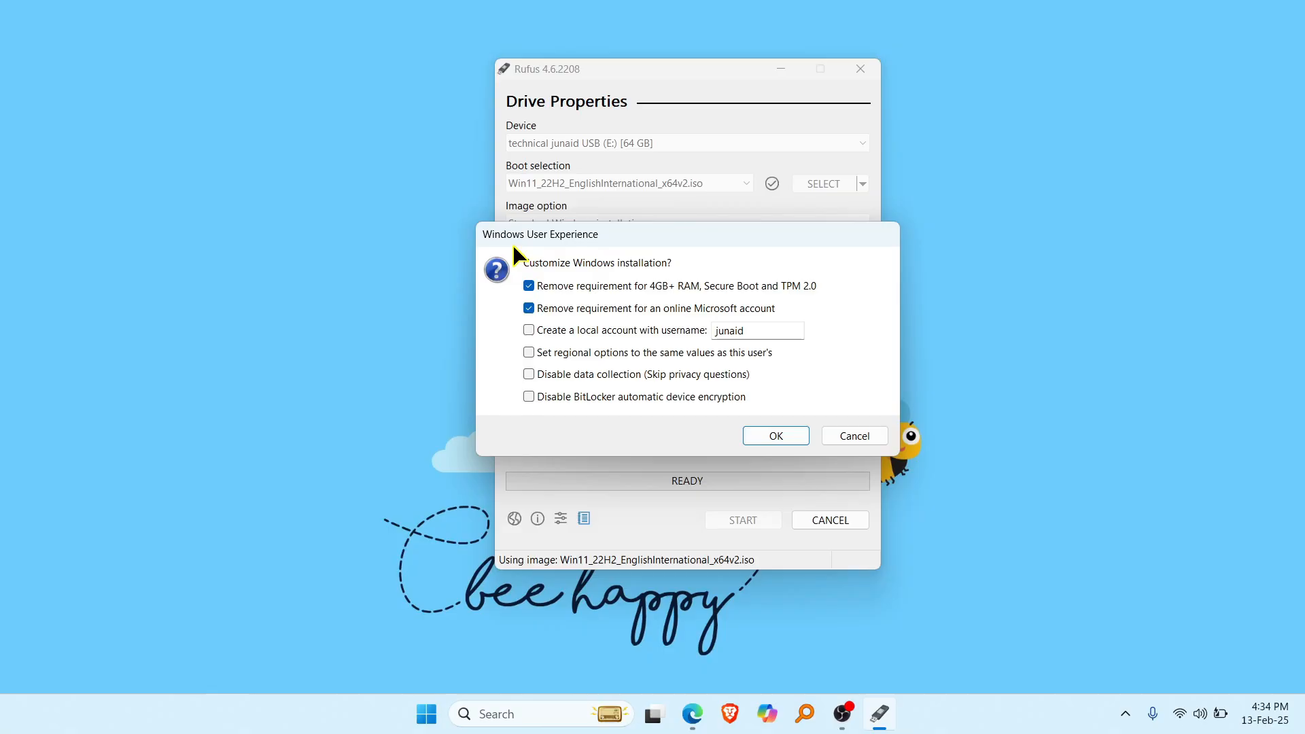
pyautogui.moveTo(652, 301)
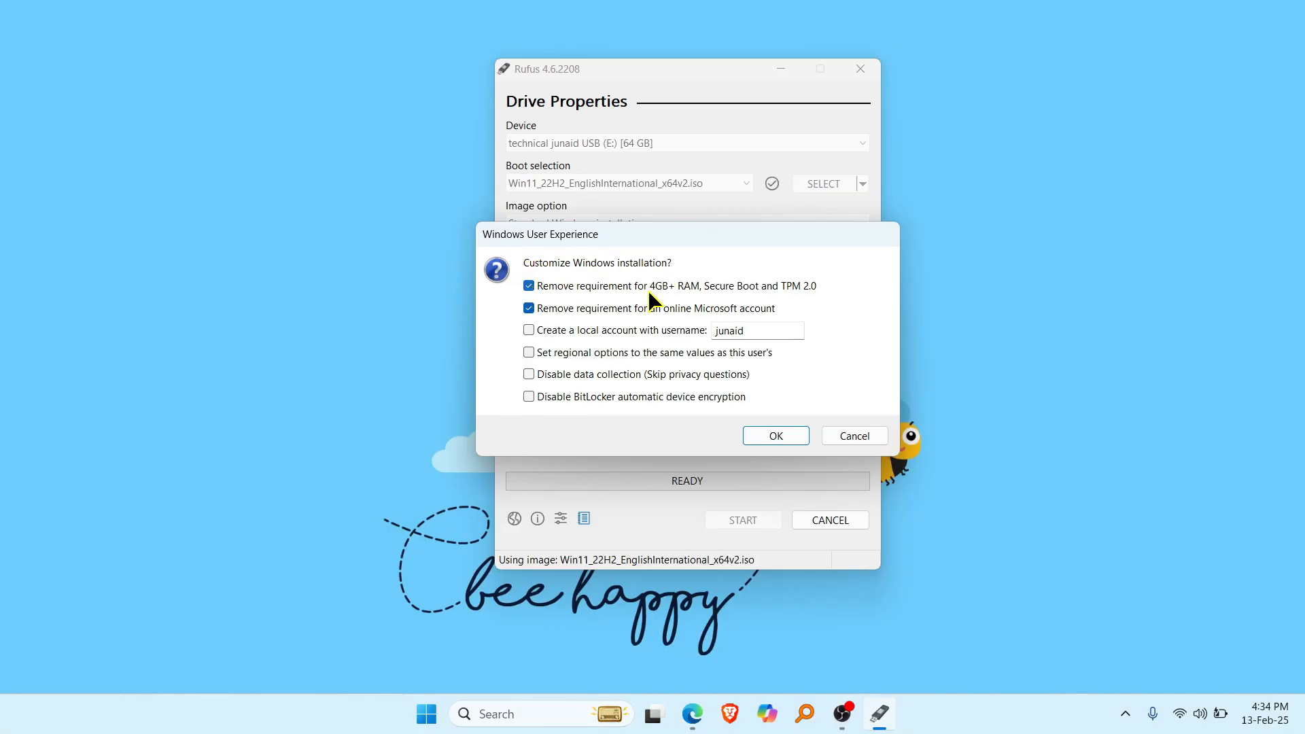
pyautogui.moveTo(620, 290)
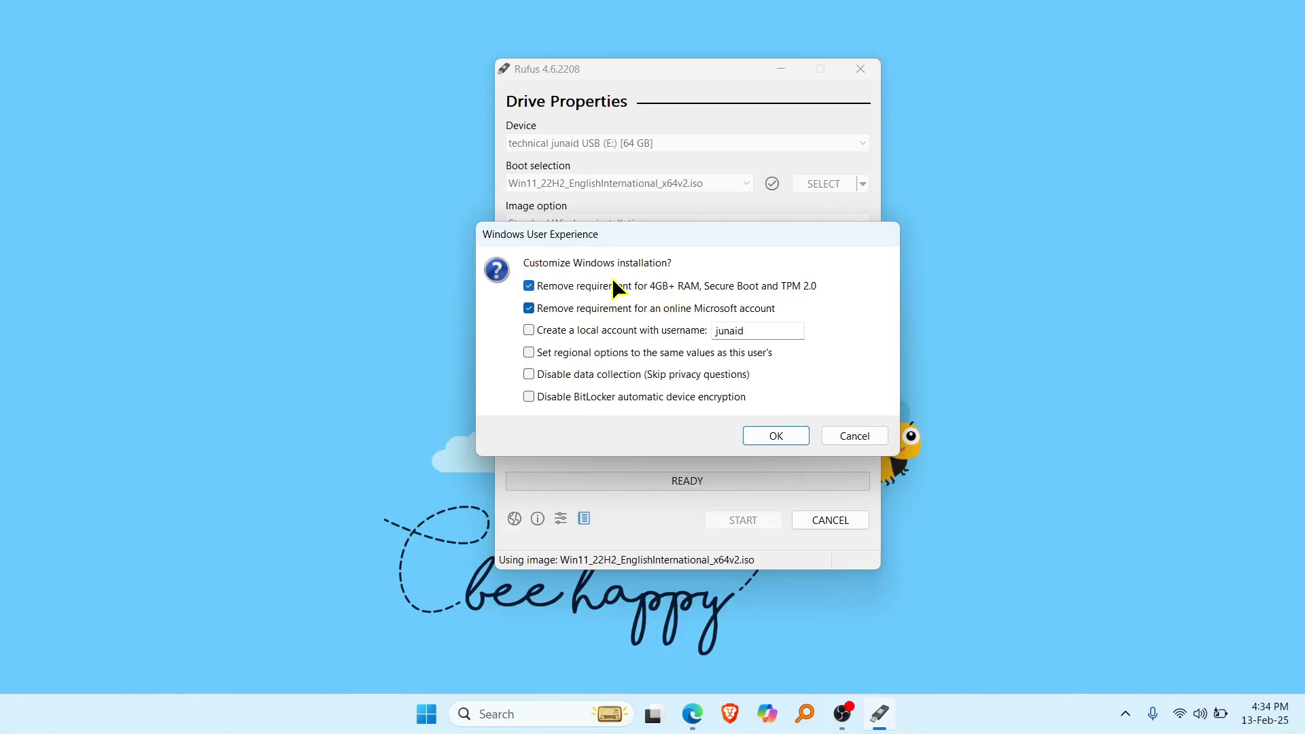
pyautogui.write('technical junaid')
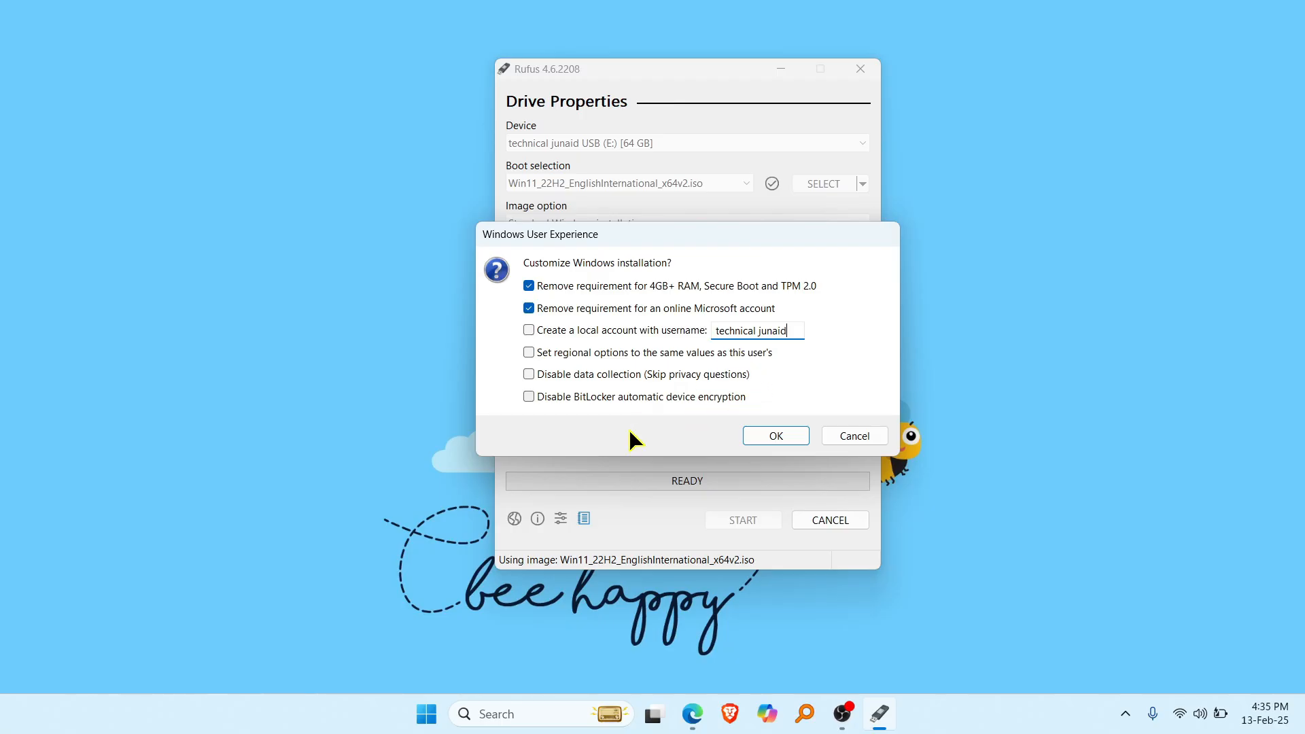
pyautogui.click(775, 435)
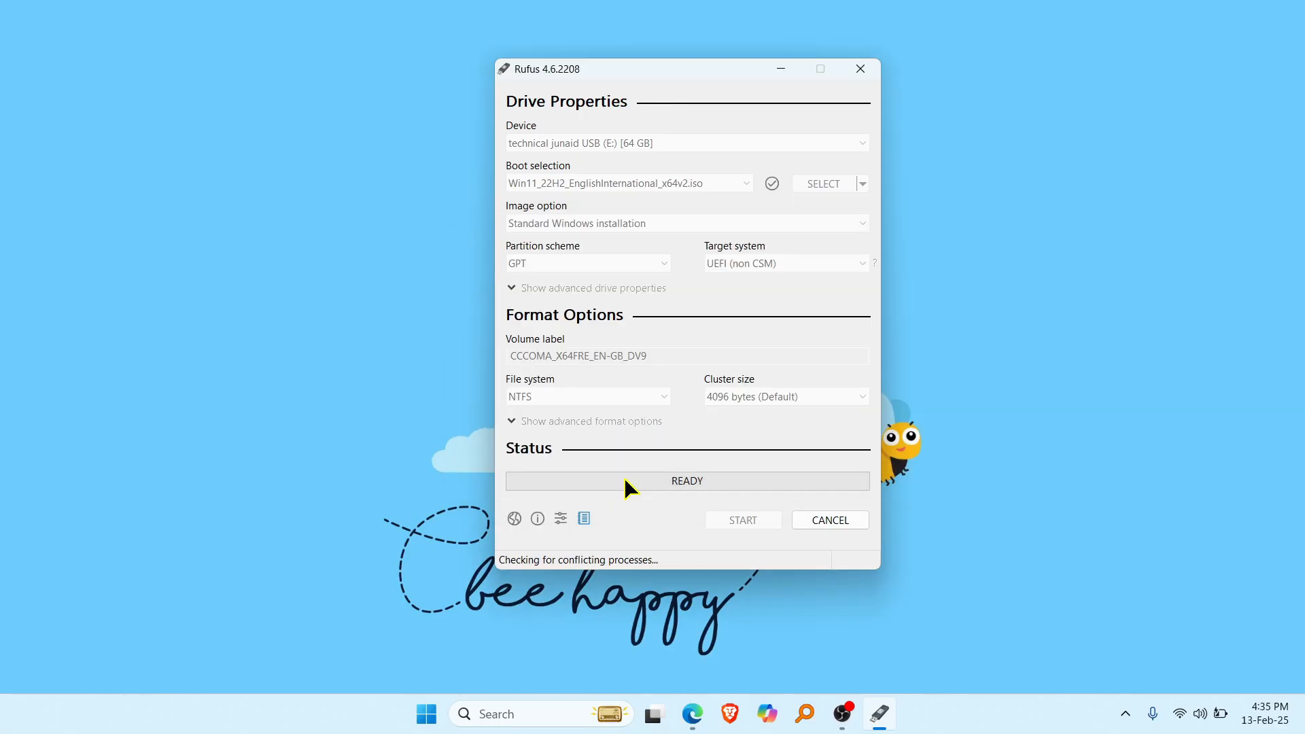
# Proceed to the warning that all data on the 64 GB USB will be destroyed.
pyautogui.click(742, 520)
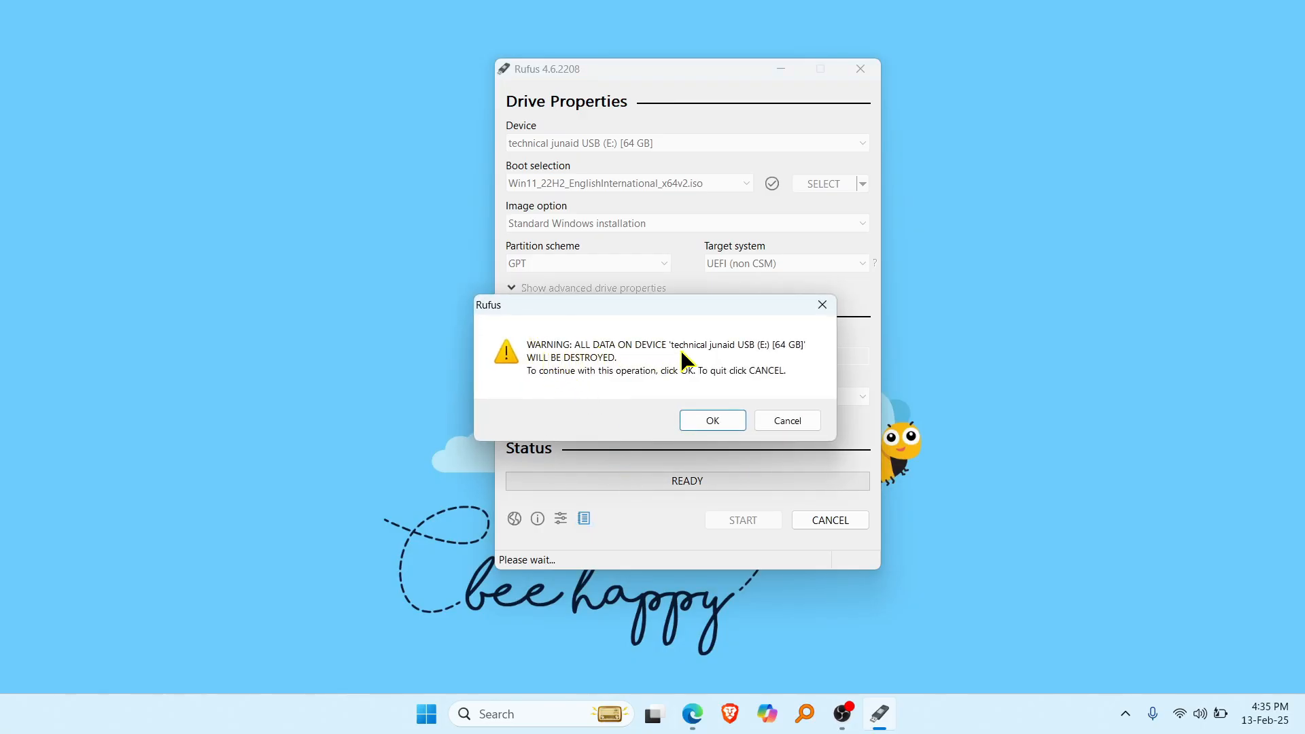
pyautogui.moveTo(541, 394)
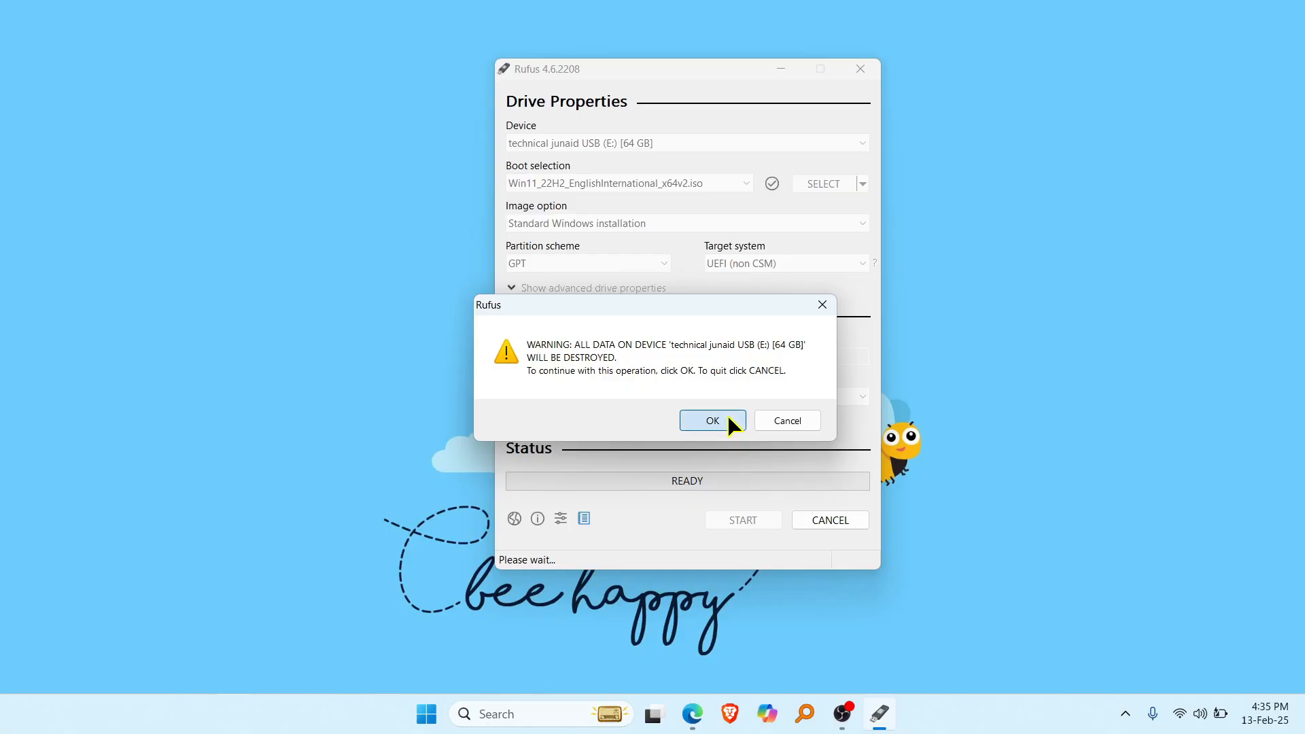
# Accept erasing the USB and write the ISO until the status shows green READY.
pyautogui.click(713, 420)
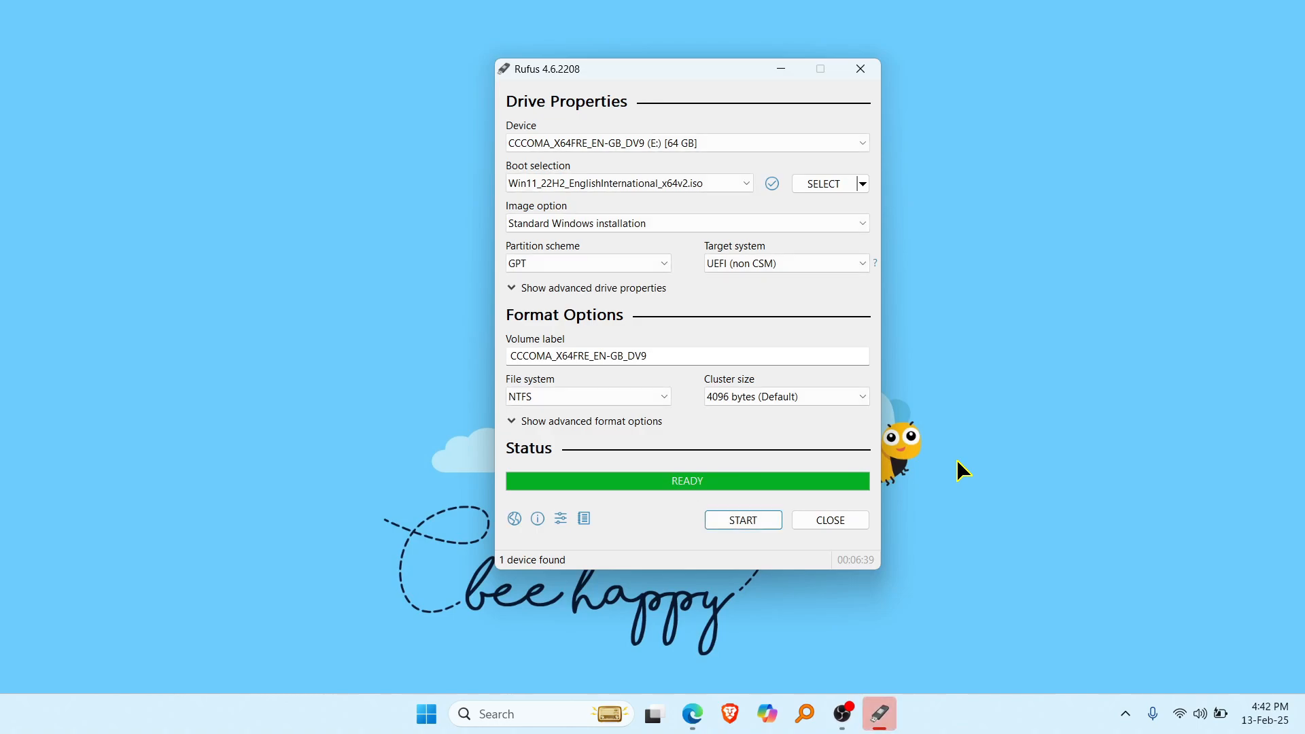
pyautogui.moveTo(644, 509)
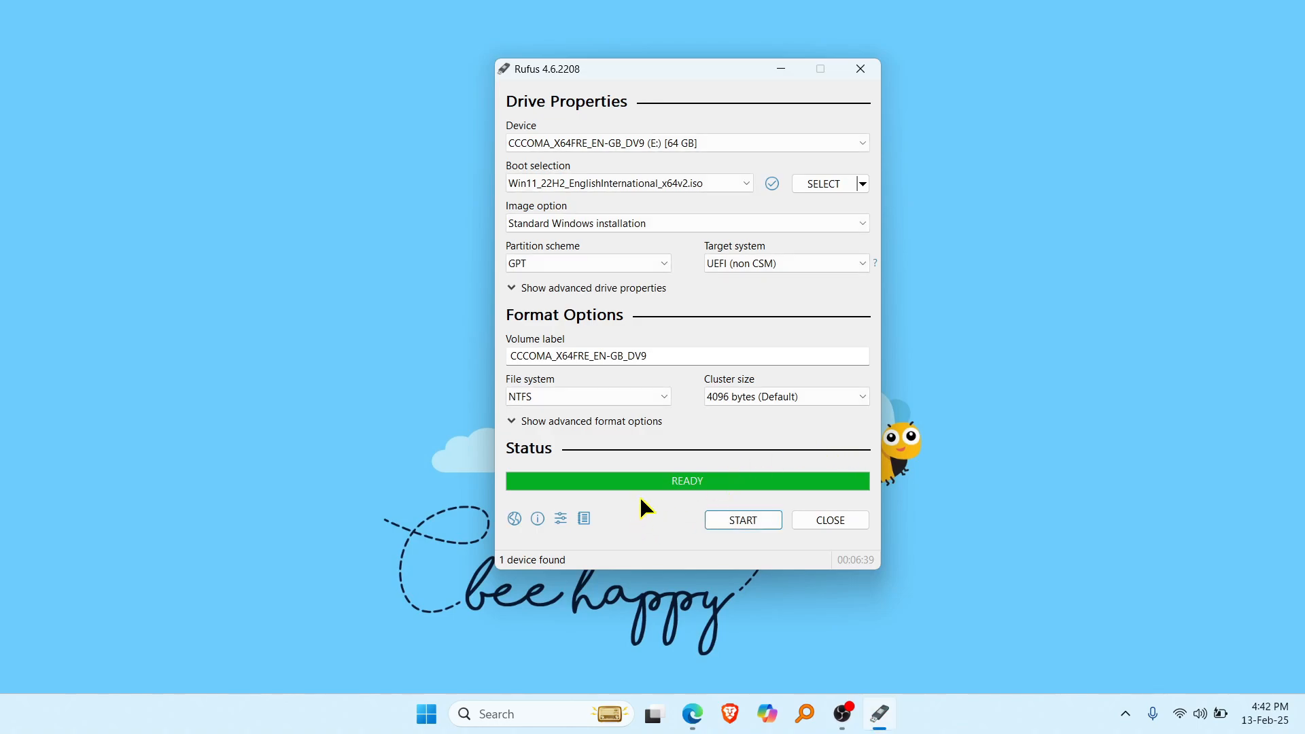
pyautogui.moveTo(723, 498)
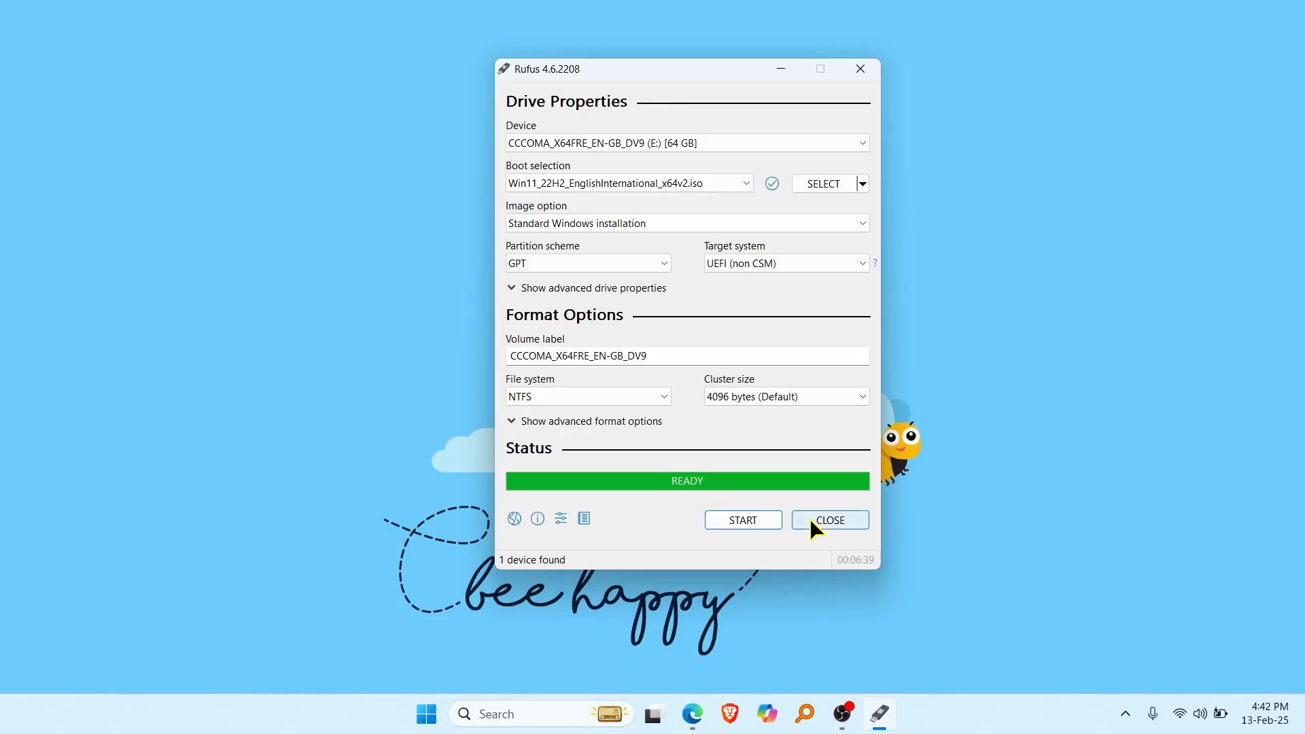
pyautogui.moveTo(854, 524)
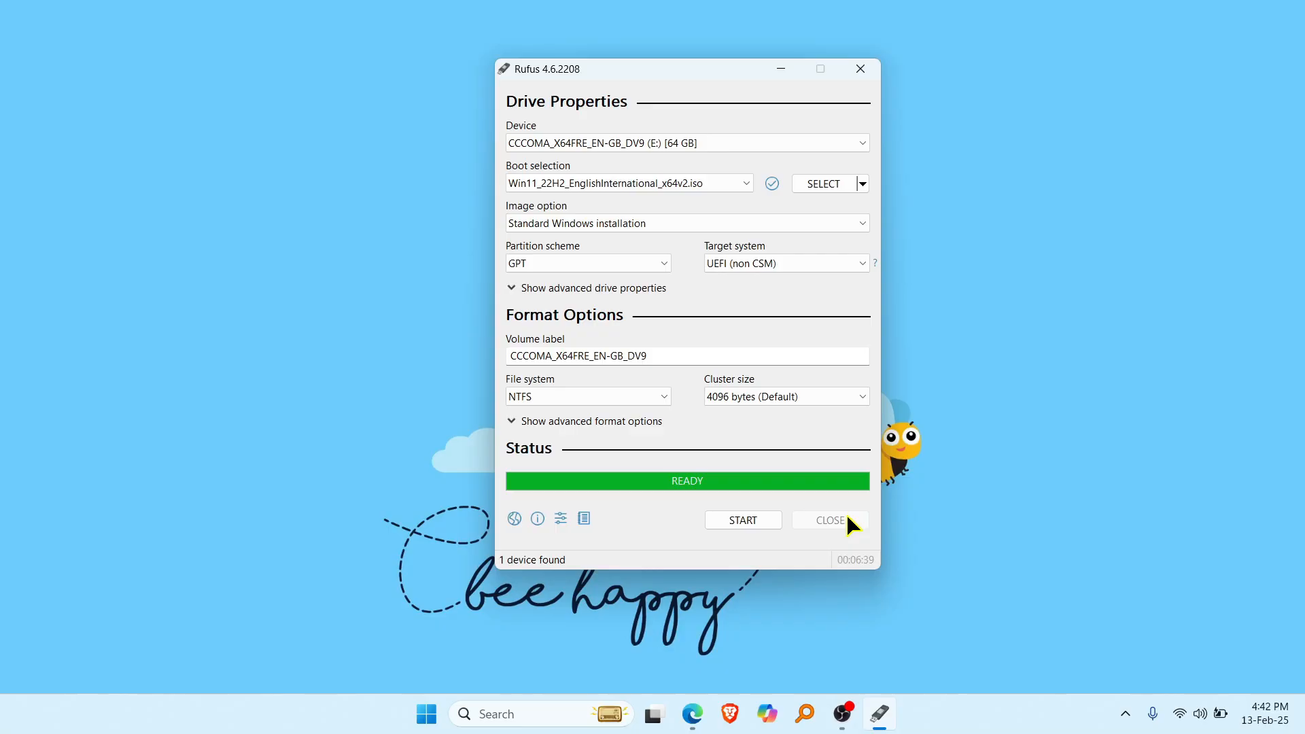
pyautogui.moveTo(849, 530)
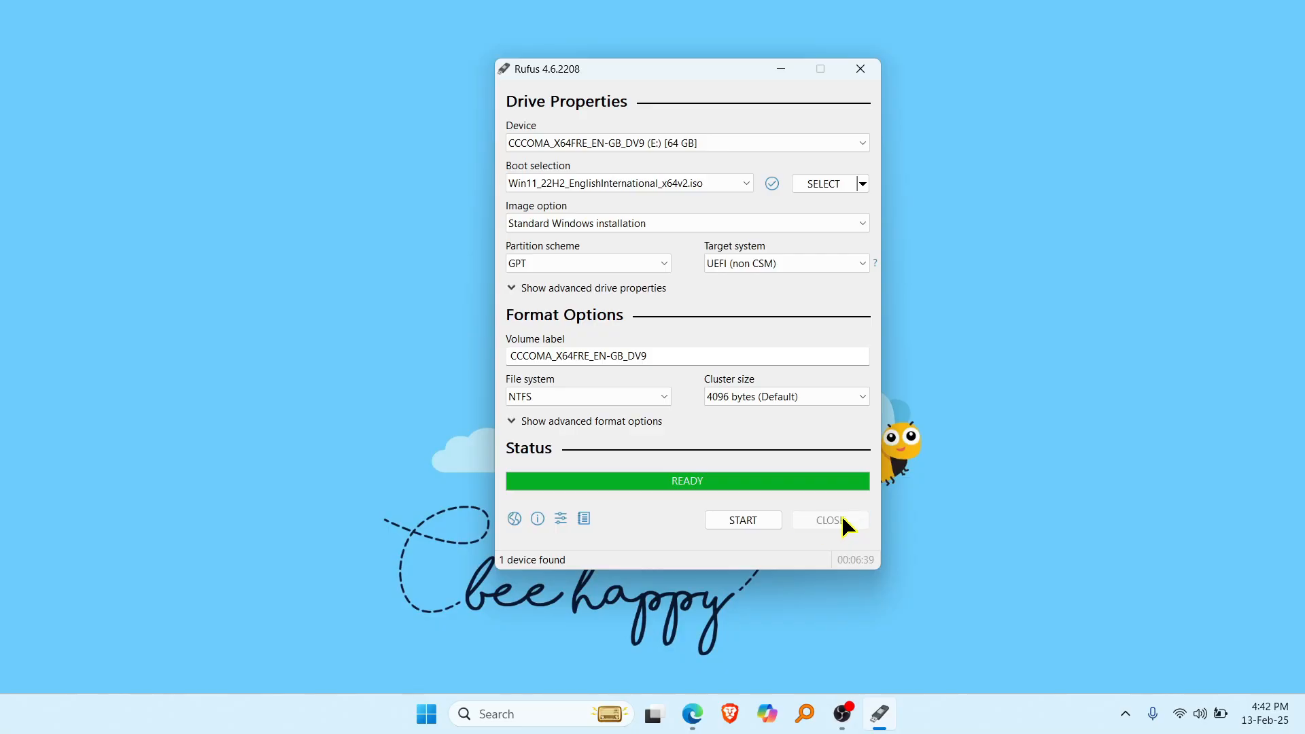
pyautogui.moveTo(843, 530)
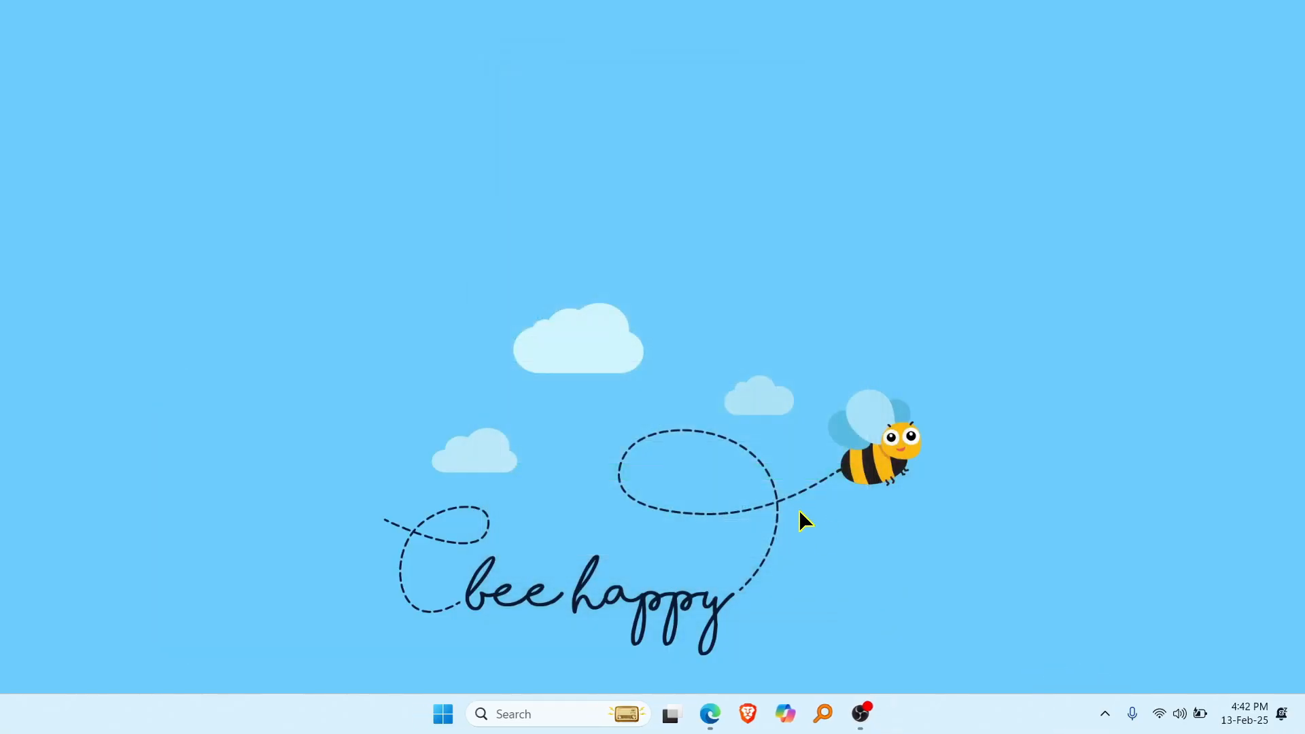
pyautogui.moveTo(783, 494)
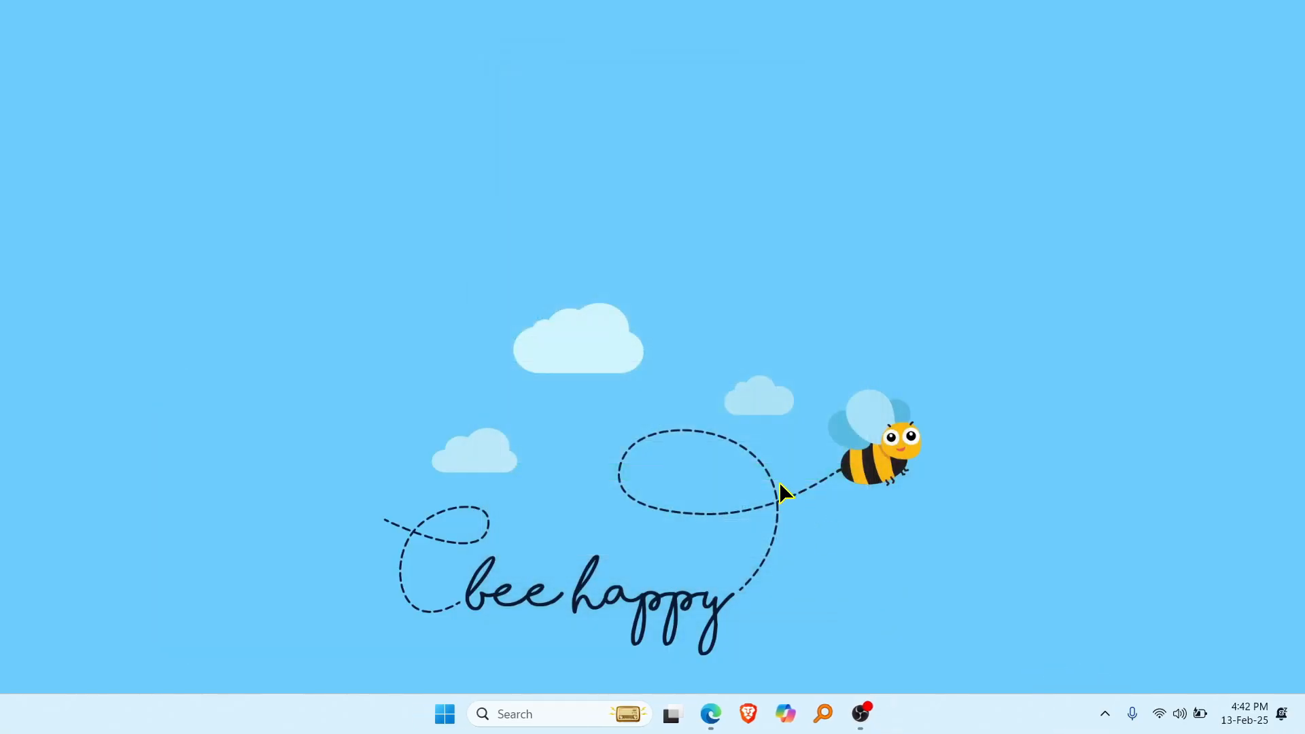